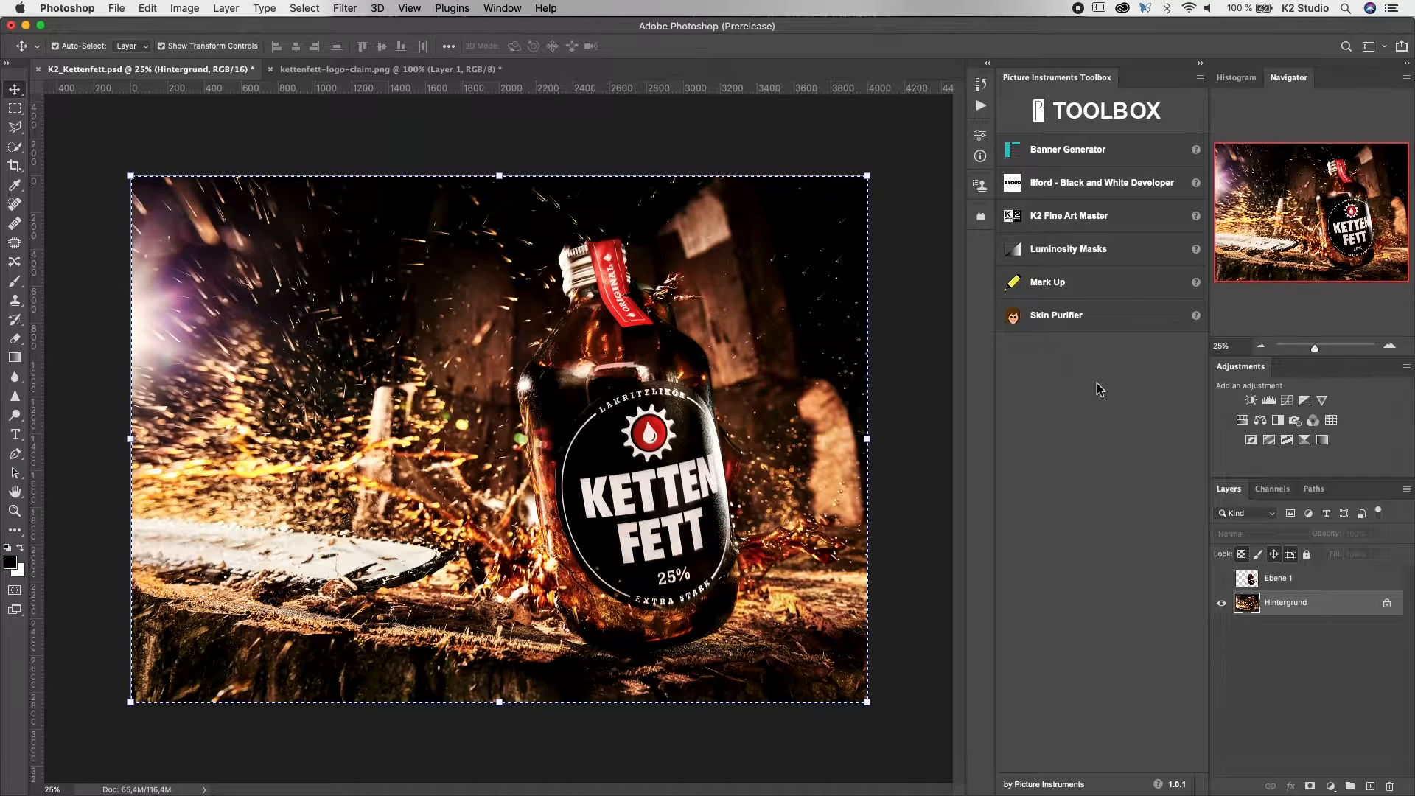
- Generate Banner Generator artboards for all checked ad sizes, then return to K2_Kettenfett
{"action": "left_click", "coordinate": [1066, 149]}
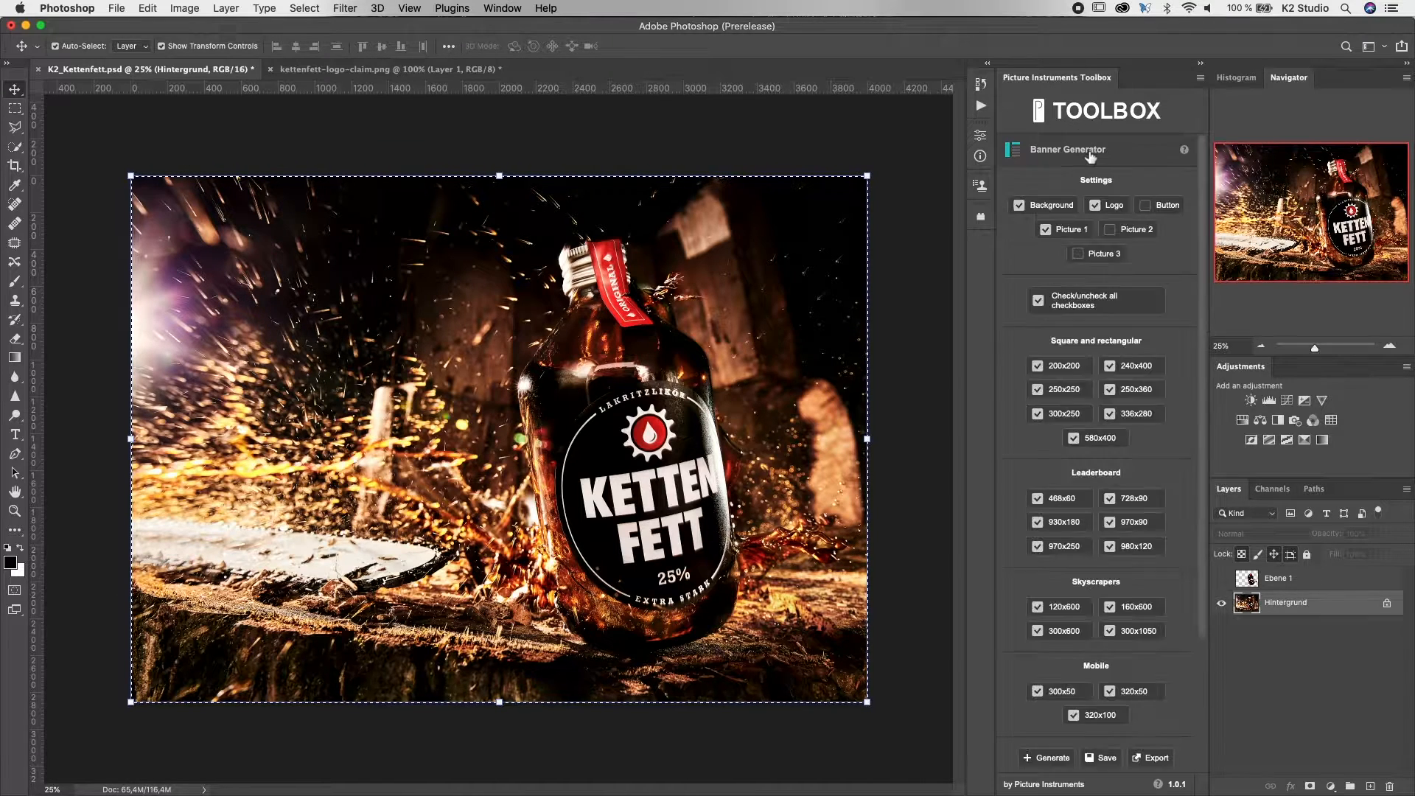
{"action": "scroll", "scroll_direction": "down", "scroll_amount": 3}
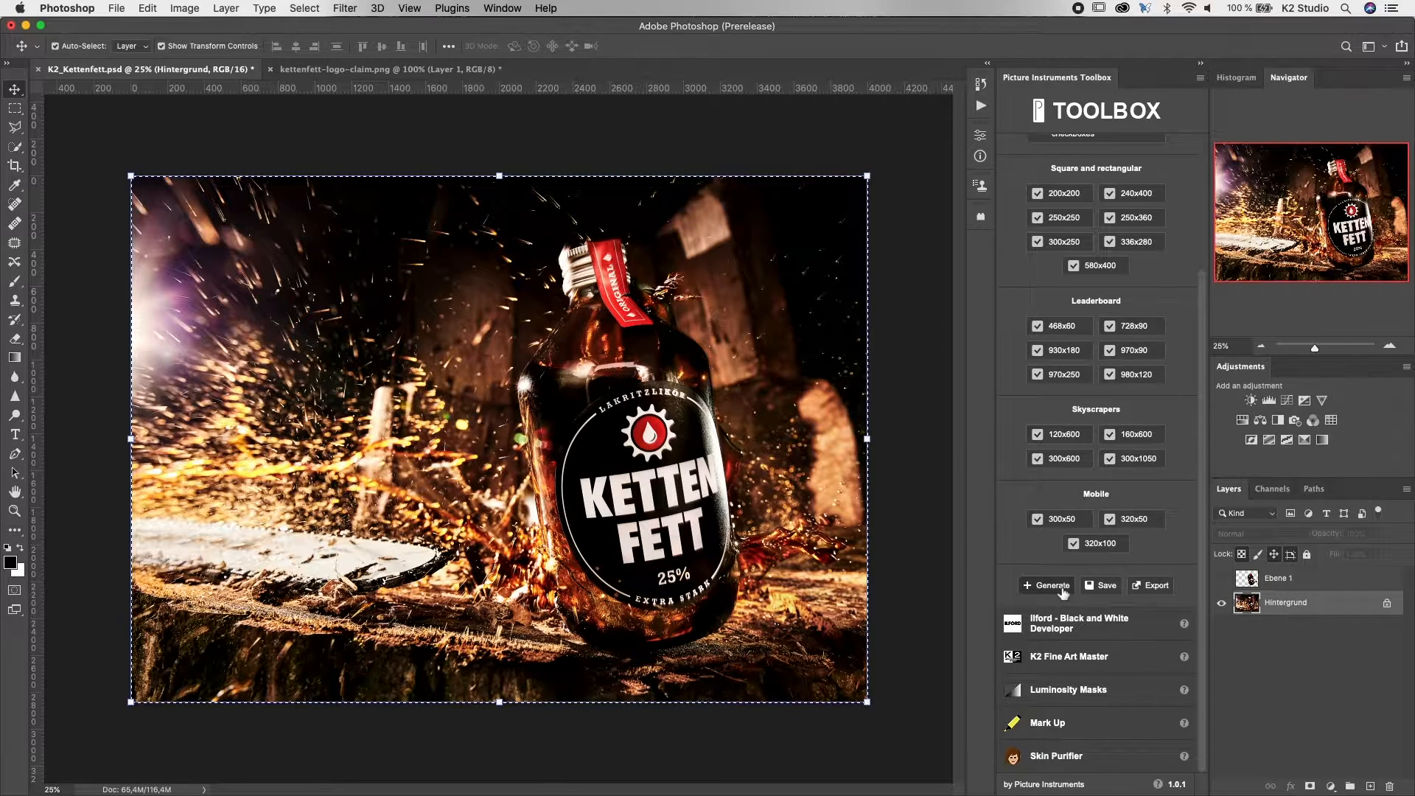
{"action": "left_click", "coordinate": [1046, 584]}
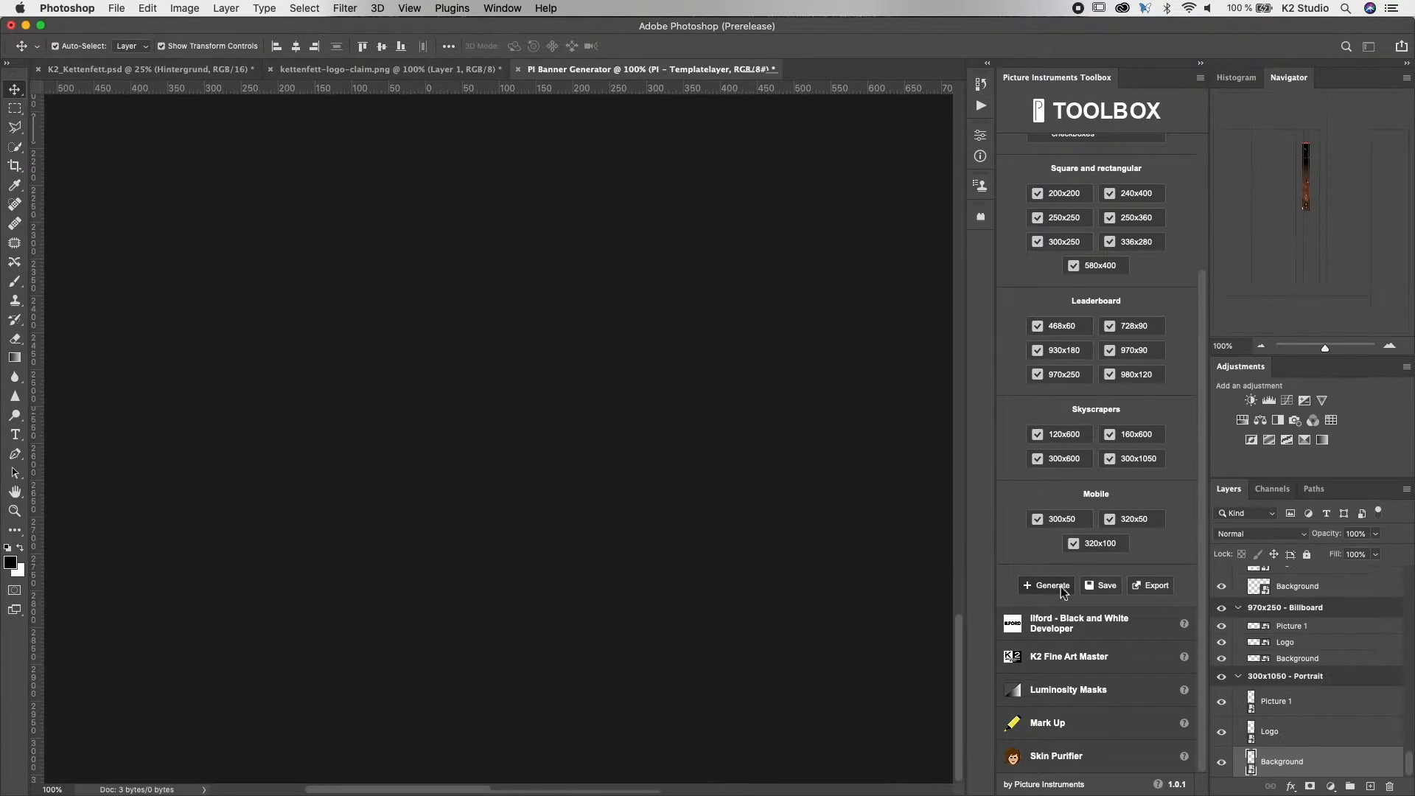
{"action": "left_click", "coordinate": [1046, 584]}
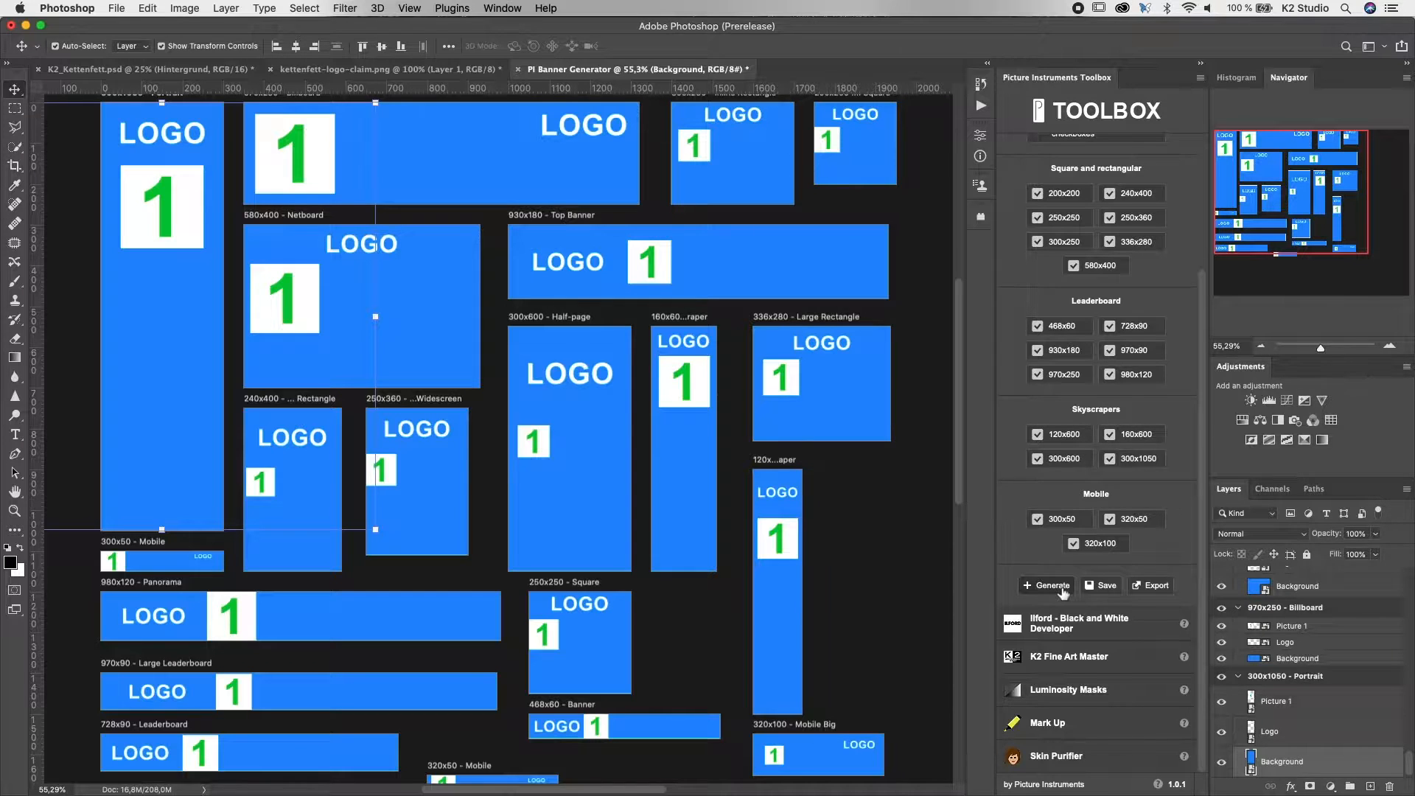
{"action": "left_click", "coordinate": [145, 69]}
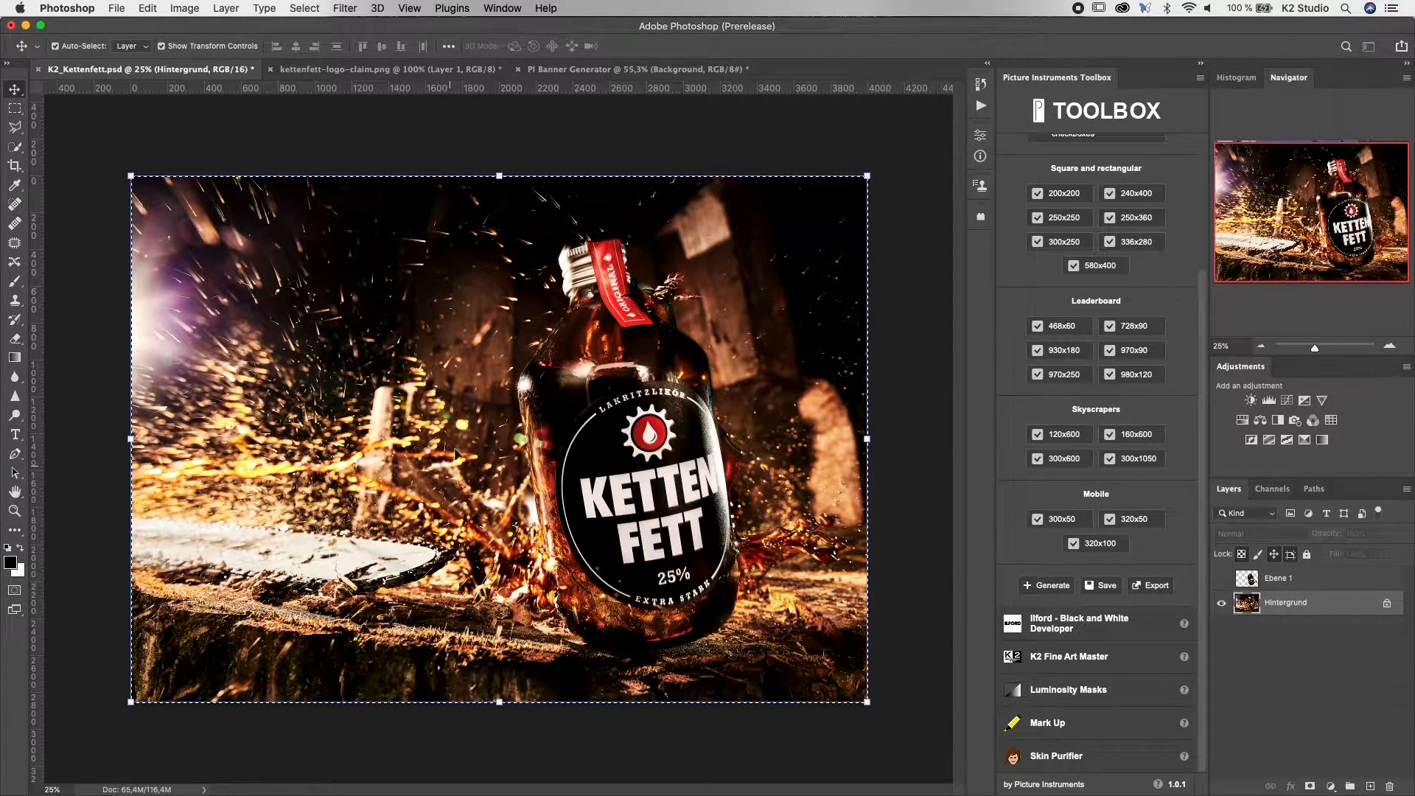
{"action": "mouse_move", "coordinate": [514, 253]}
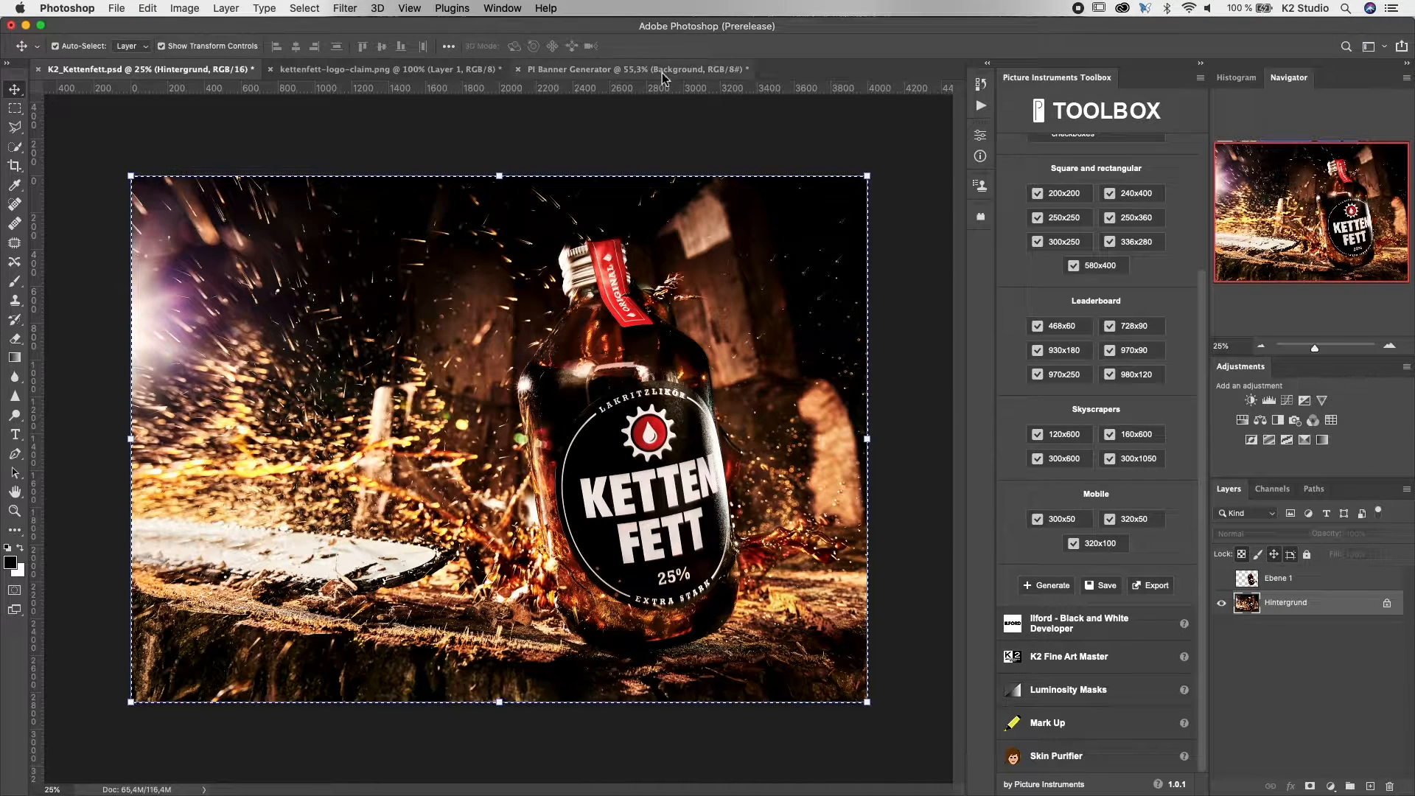
- Paste the spark photo into load_background.psd, scale it down, commit, and save
{"action": "left_click", "coordinate": [636, 68]}
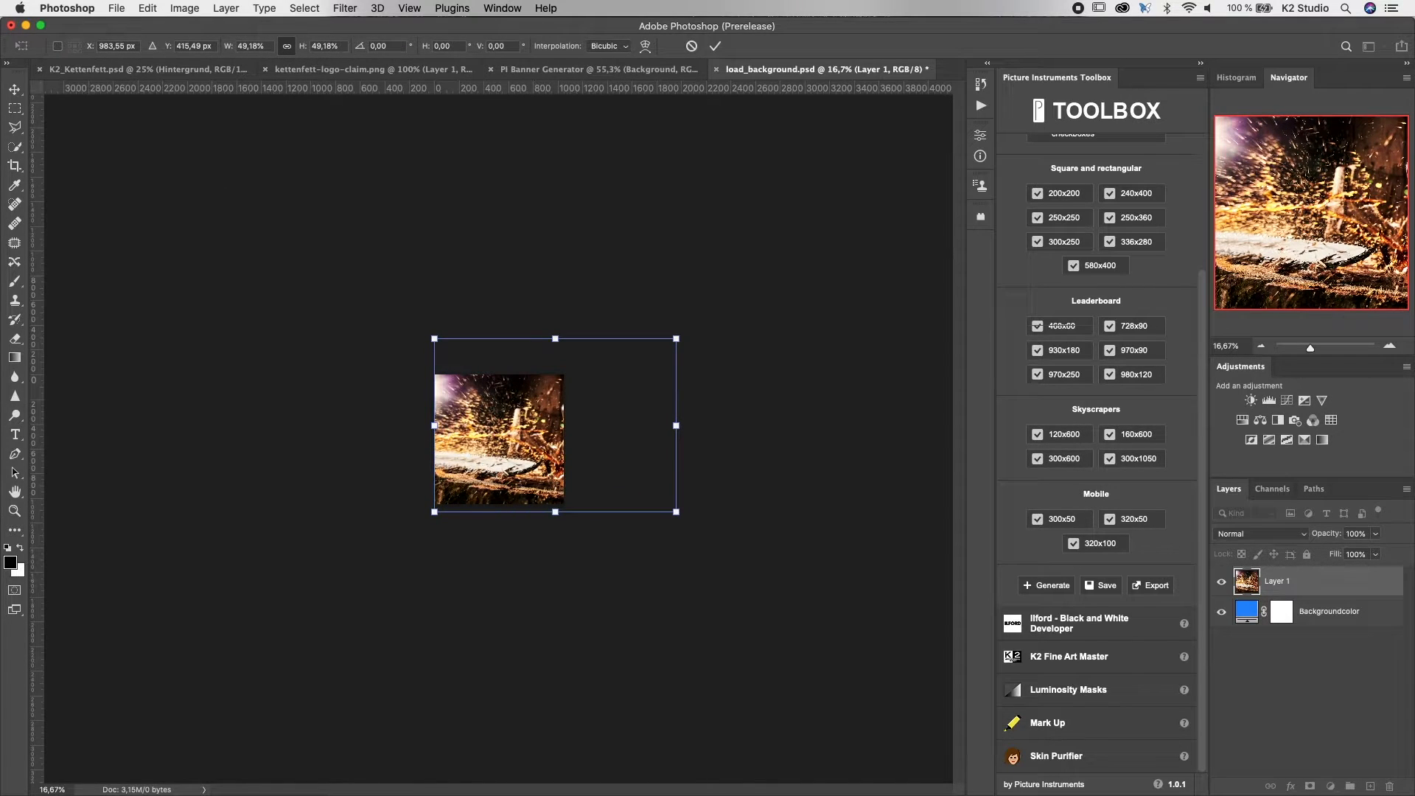
{"action": "left_click", "coordinate": [15, 110]}
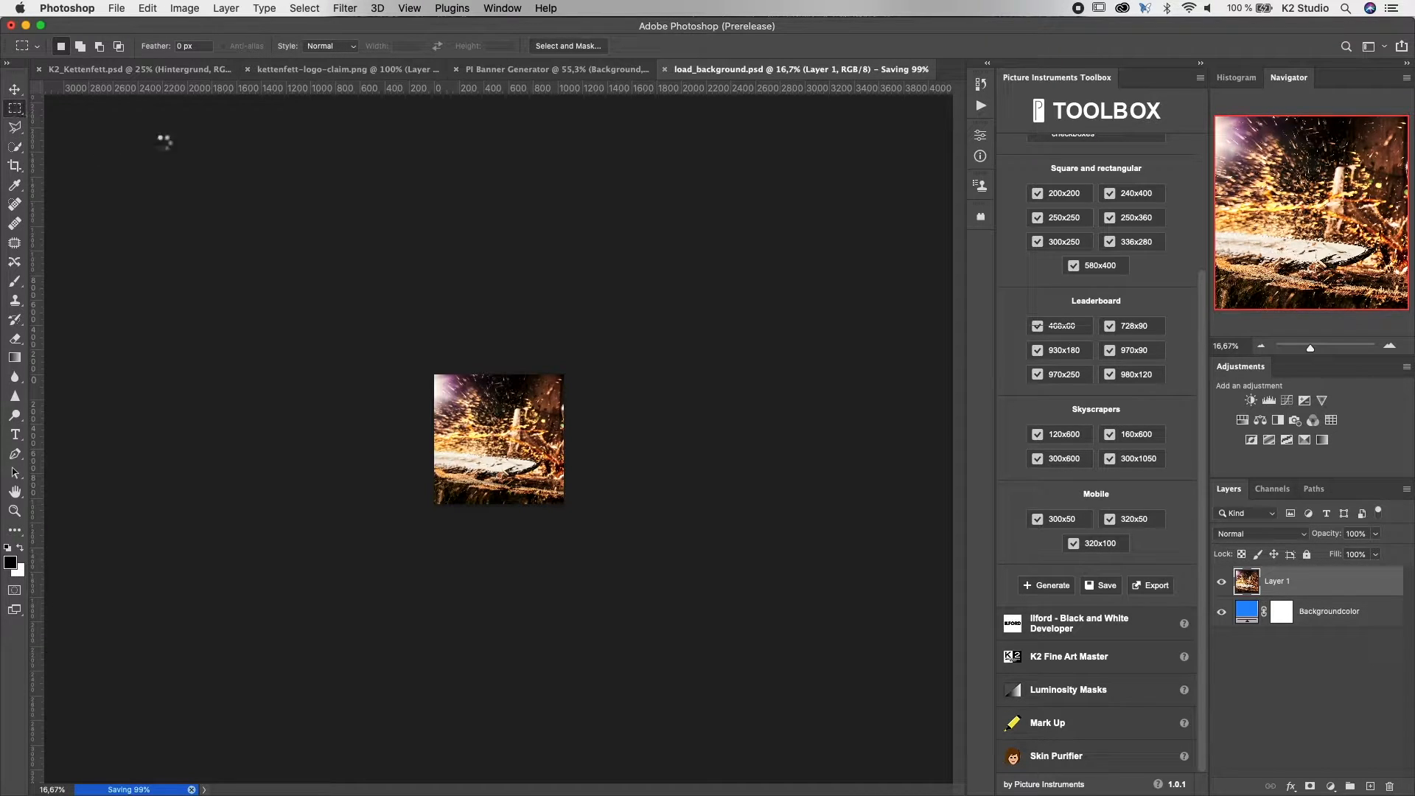
{"action": "left_click", "coordinate": [604, 68]}
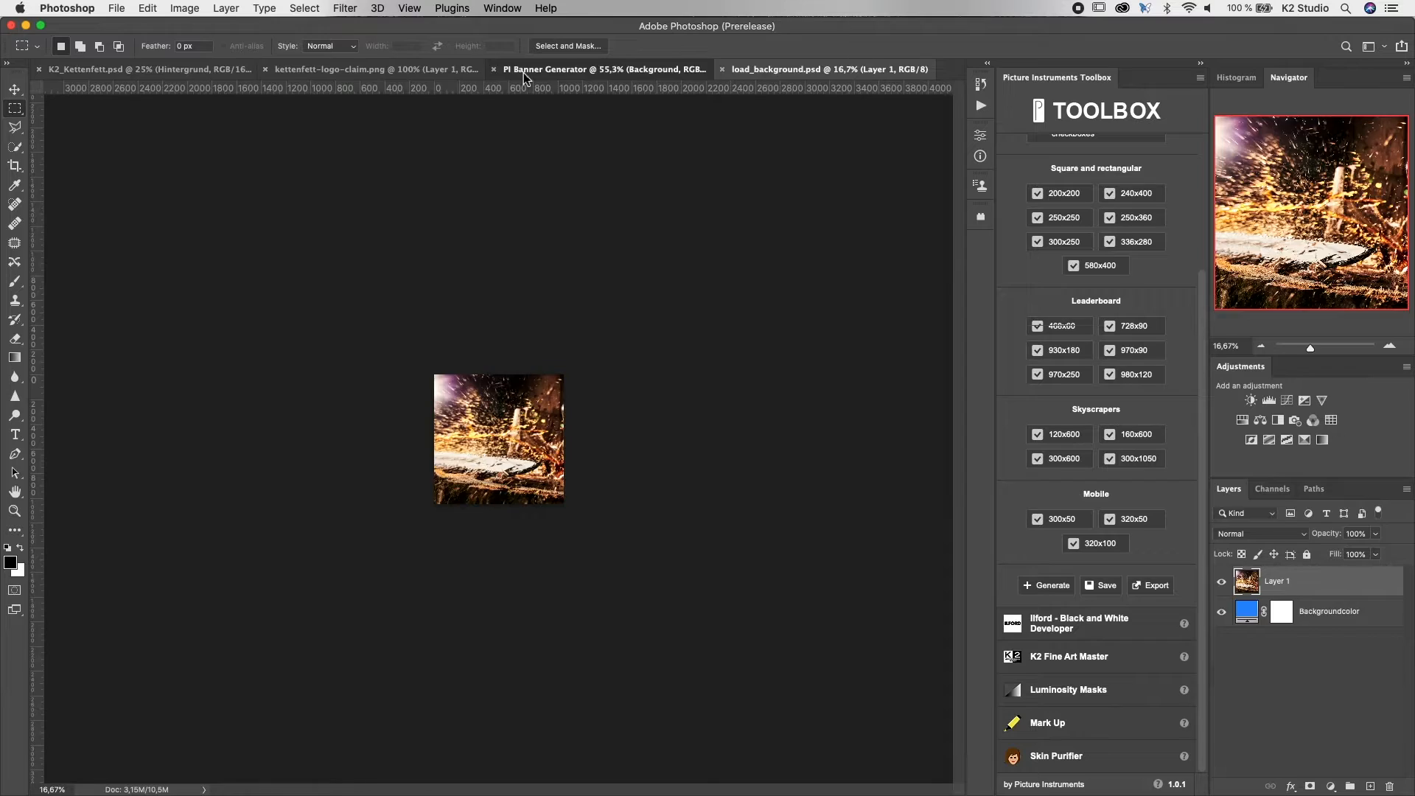
- Enlarge the tall portrait banner's spark background layer with Free Transform
{"action": "left_click", "coordinate": [1044, 585]}
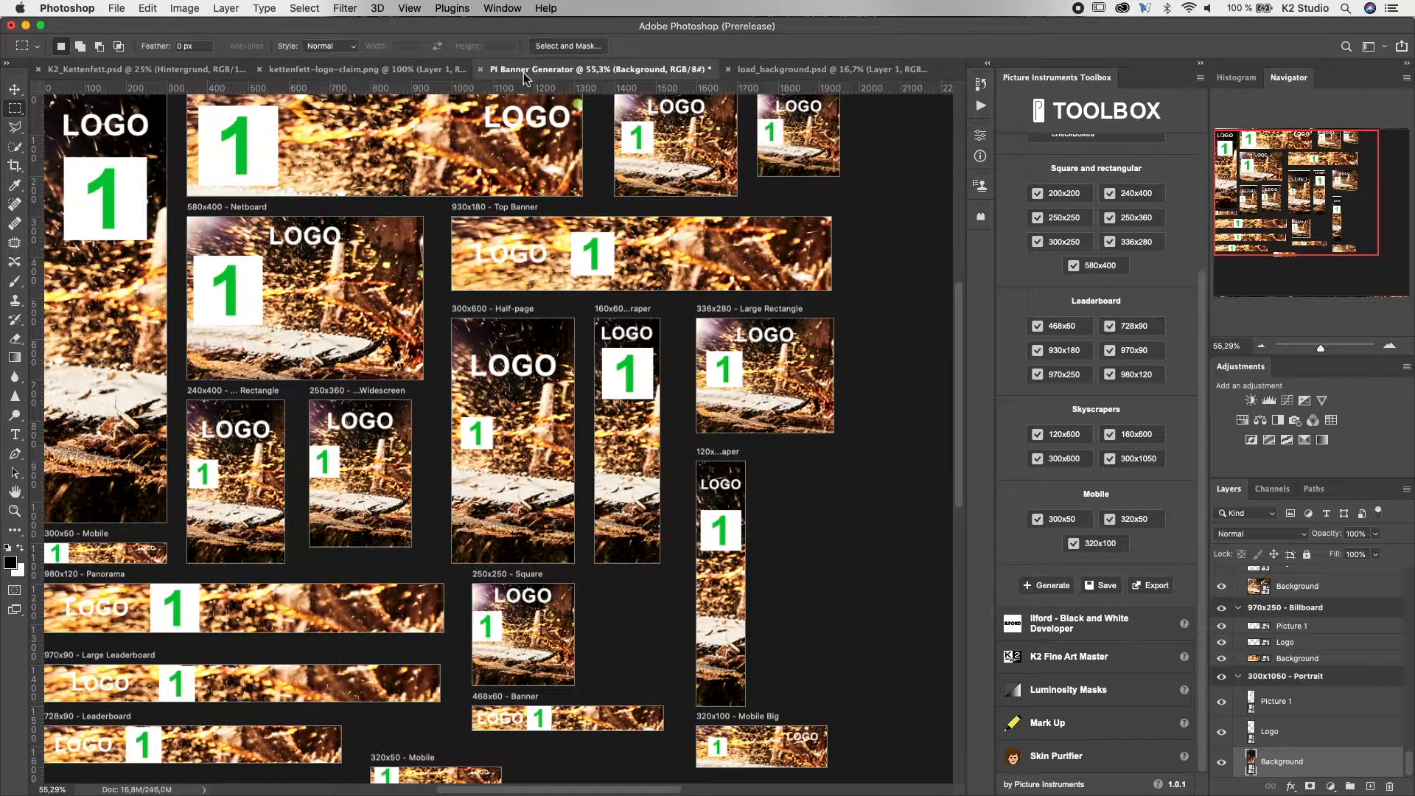
{"action": "mouse_move", "coordinate": [451, 442]}
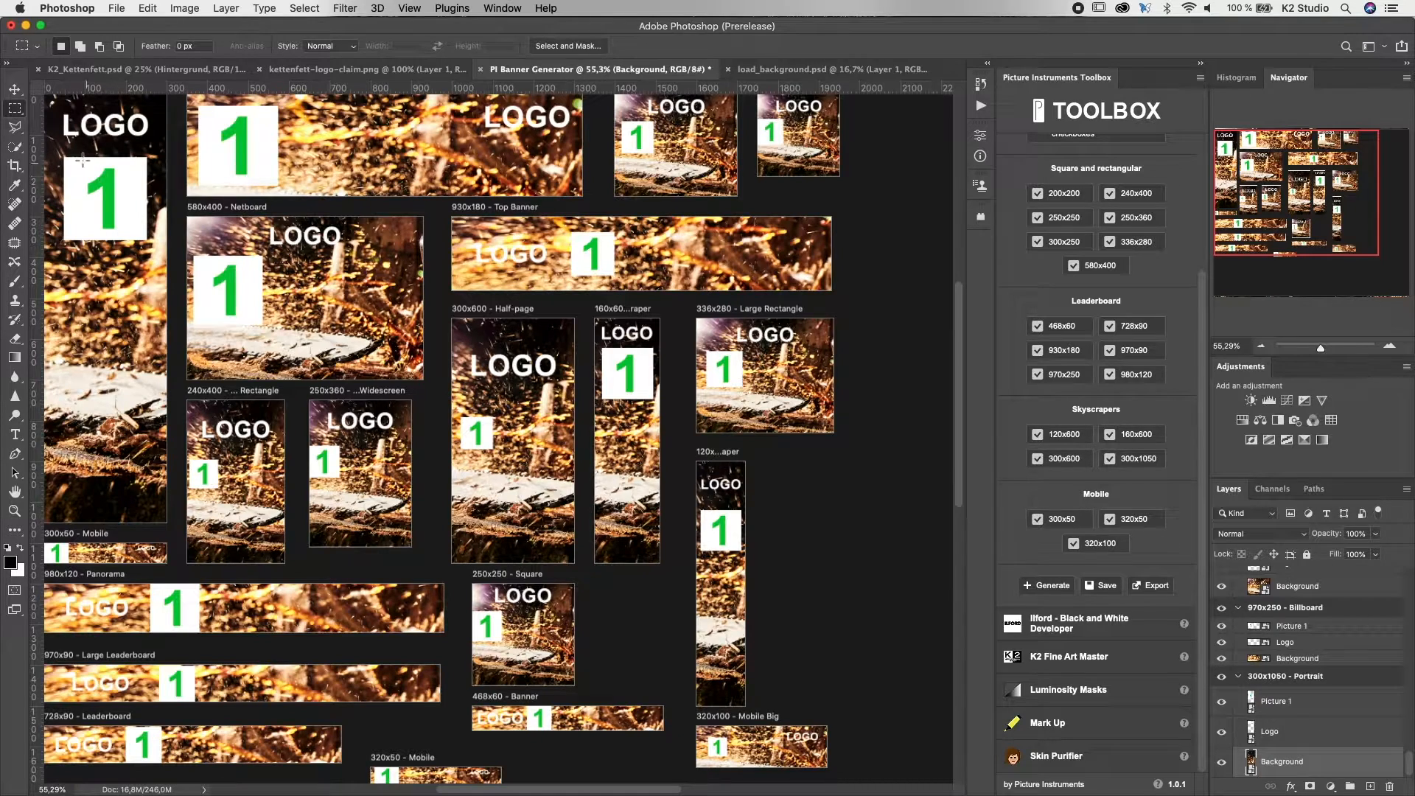
{"action": "left_click", "coordinate": [15, 89]}
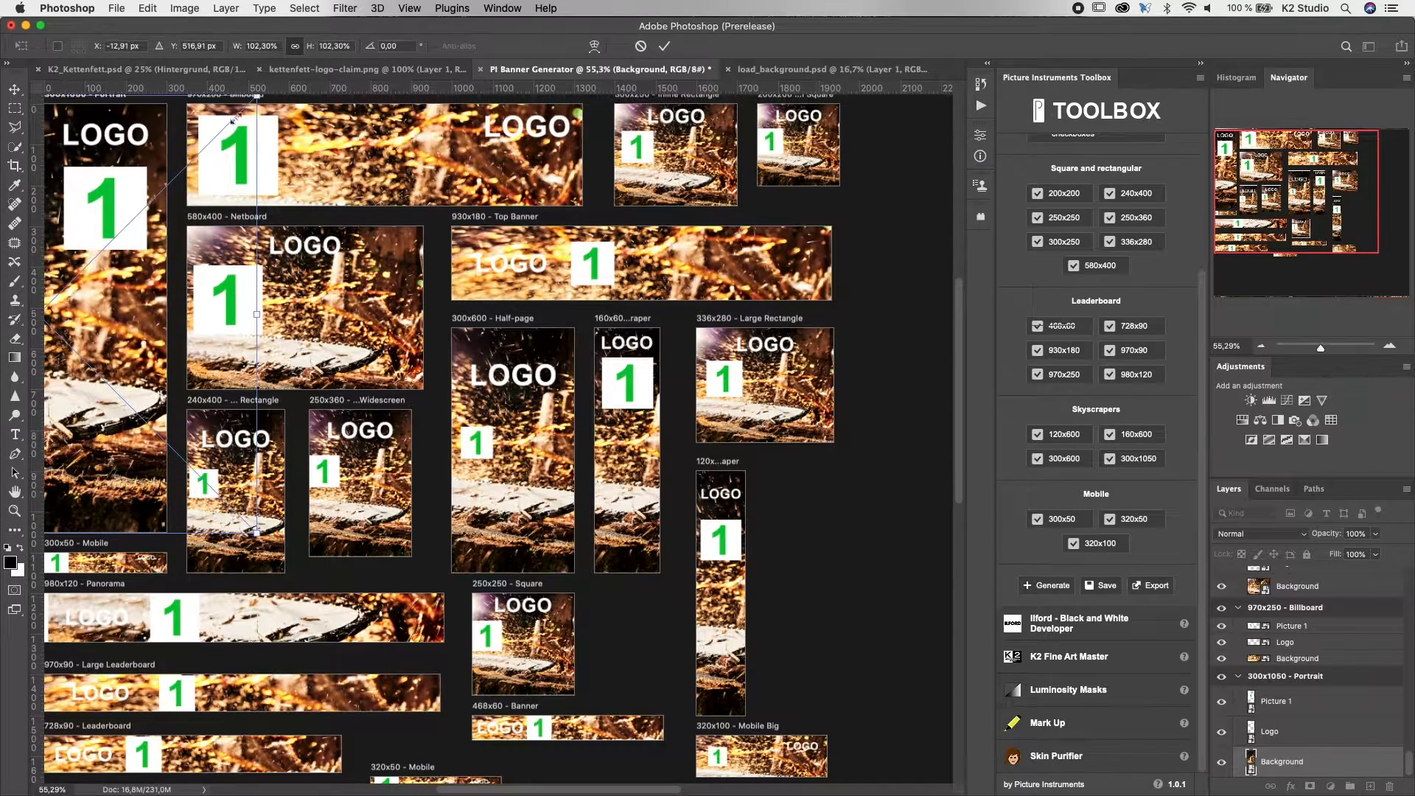
{"action": "mouse_move", "coordinate": [156, 321]}
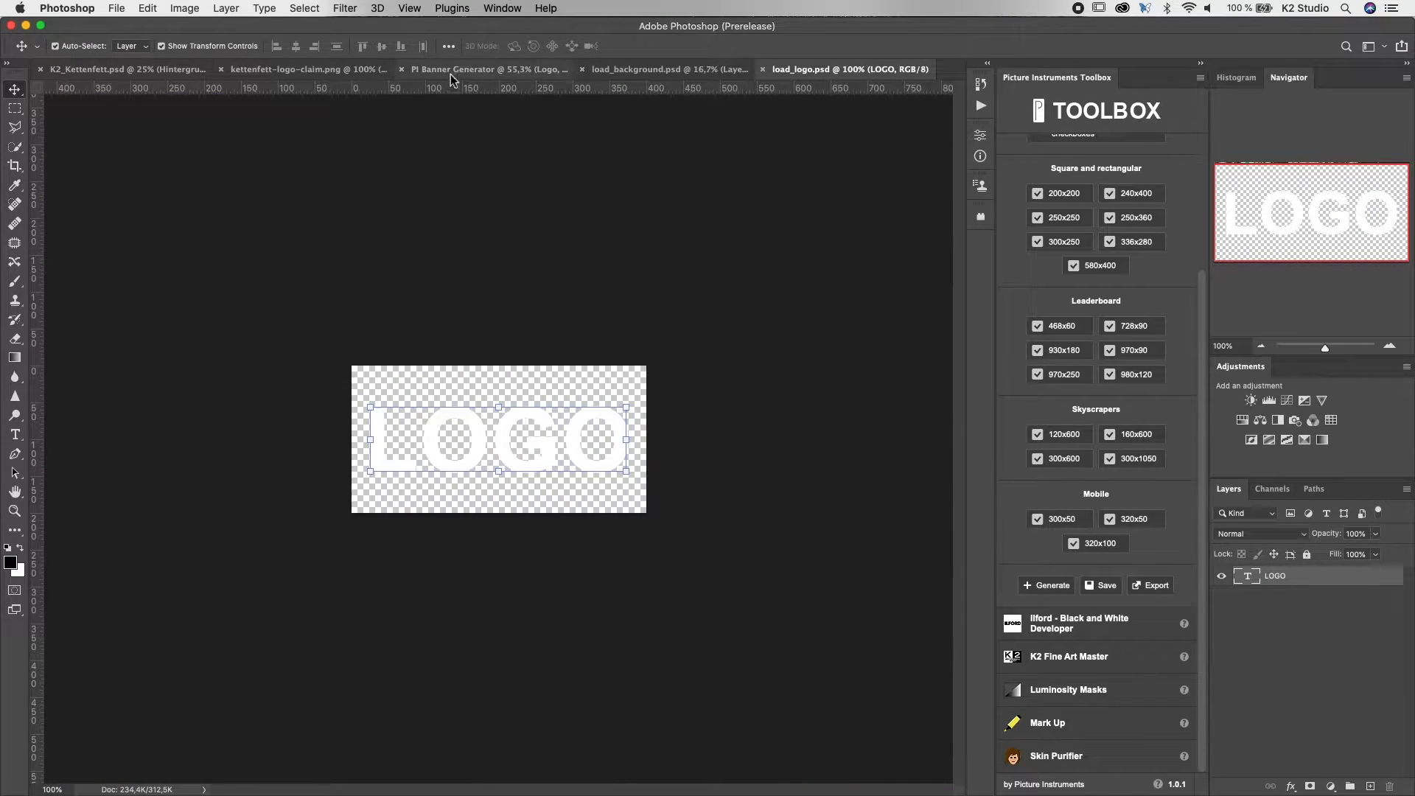
- Paste the Kettenfett logo with claim into load_logo.psd, hide the LOGO text, and save
{"action": "left_click", "coordinate": [307, 68]}
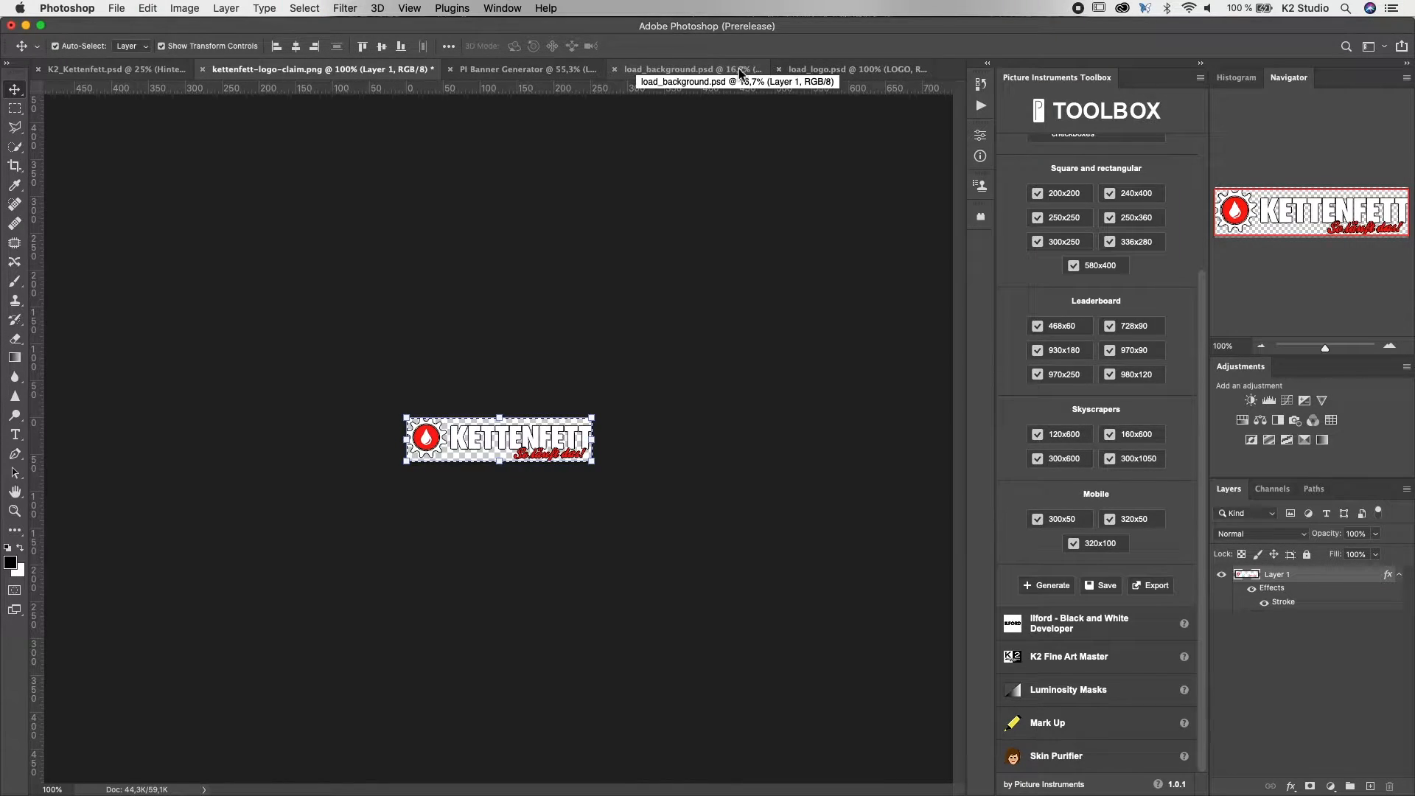
{"action": "left_click", "coordinate": [848, 69]}
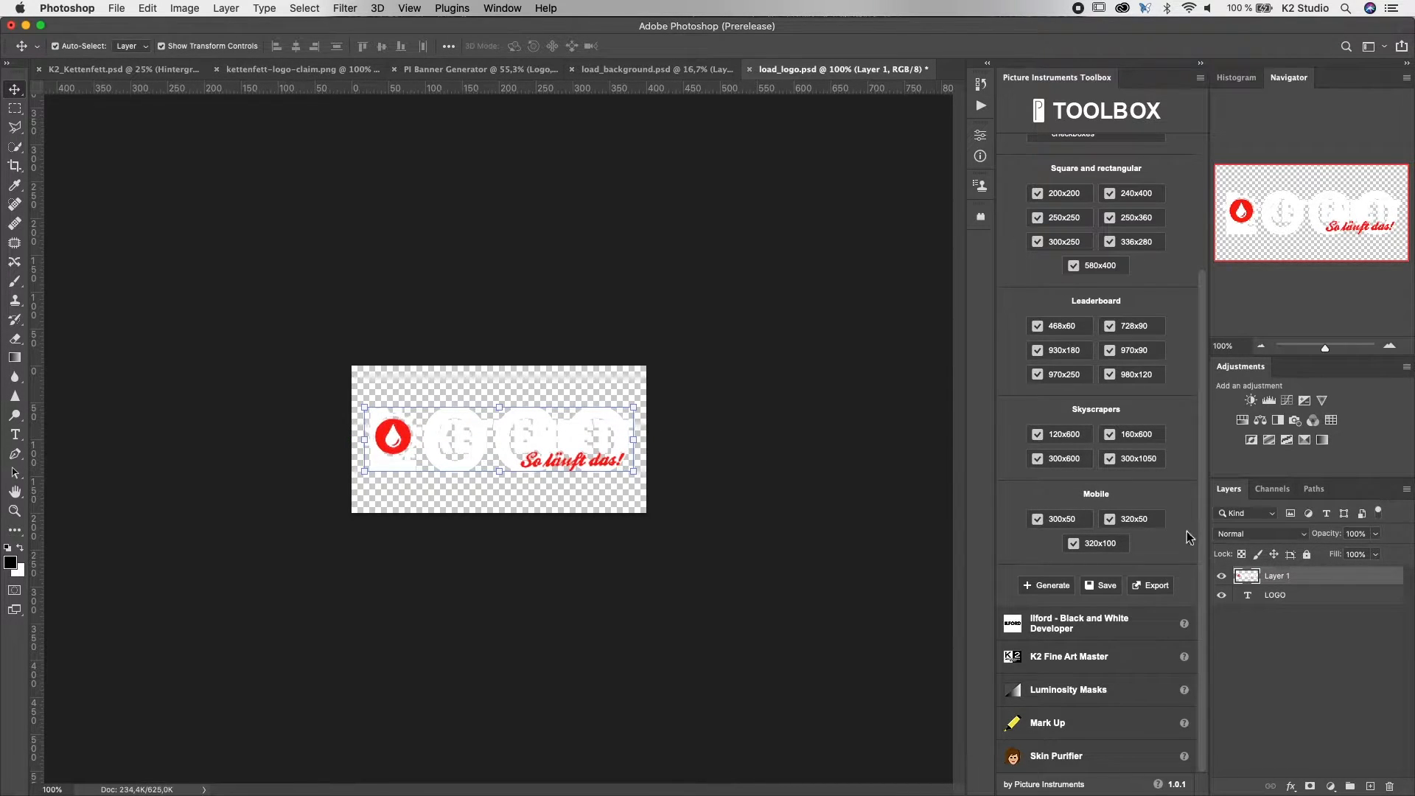
{"action": "left_click", "coordinate": [1222, 594]}
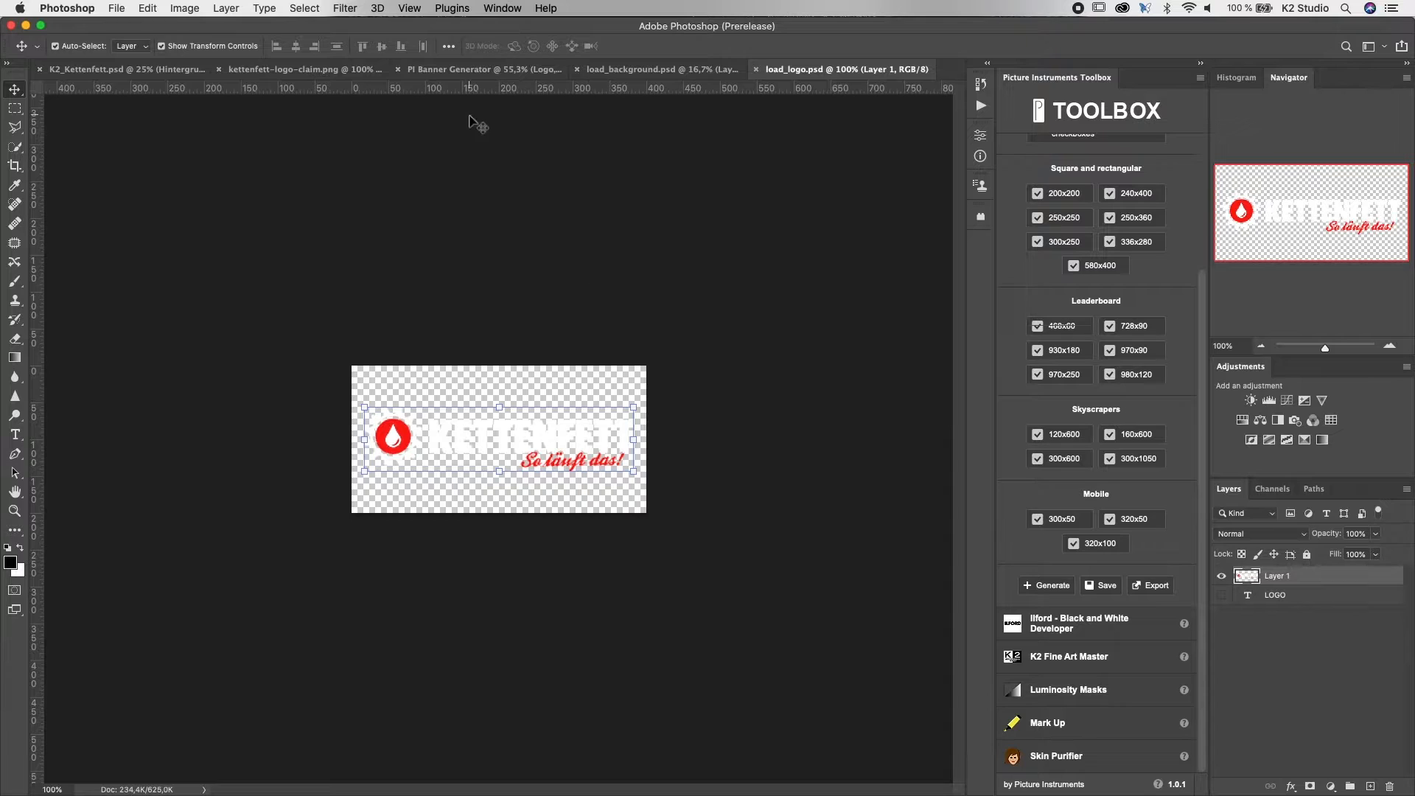
{"action": "left_click", "coordinate": [455, 69]}
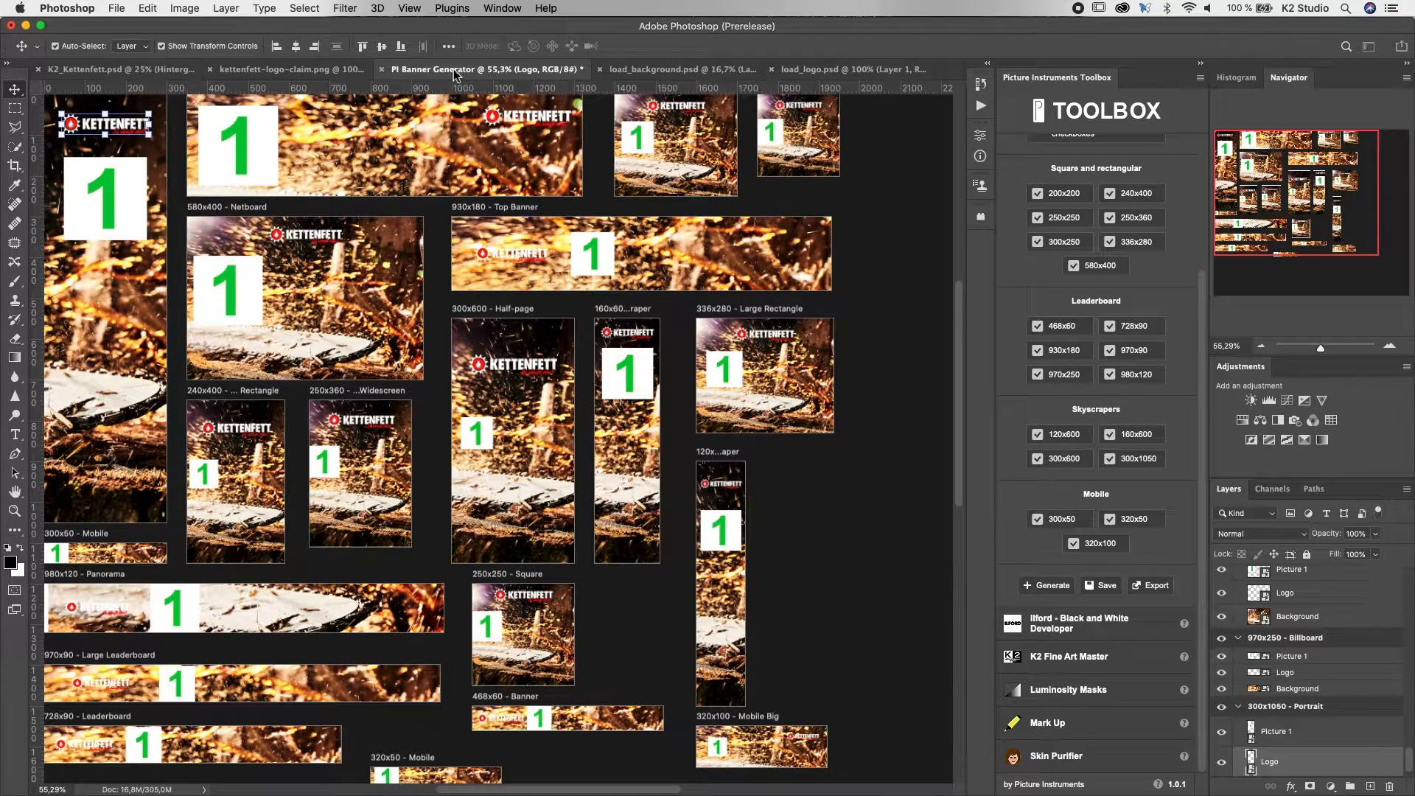
{"action": "mouse_move", "coordinate": [483, 237]}
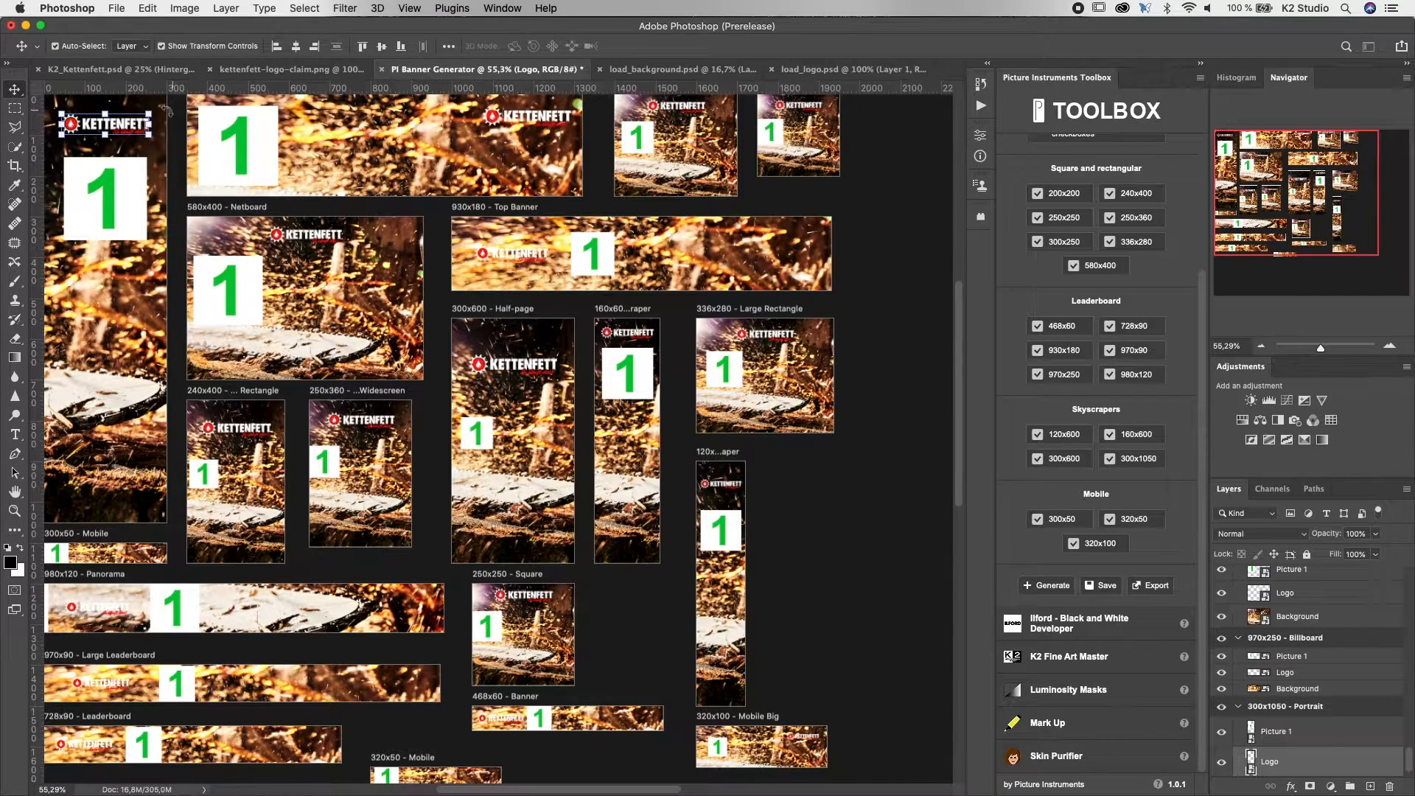
{"action": "mouse_move", "coordinate": [101, 419]}
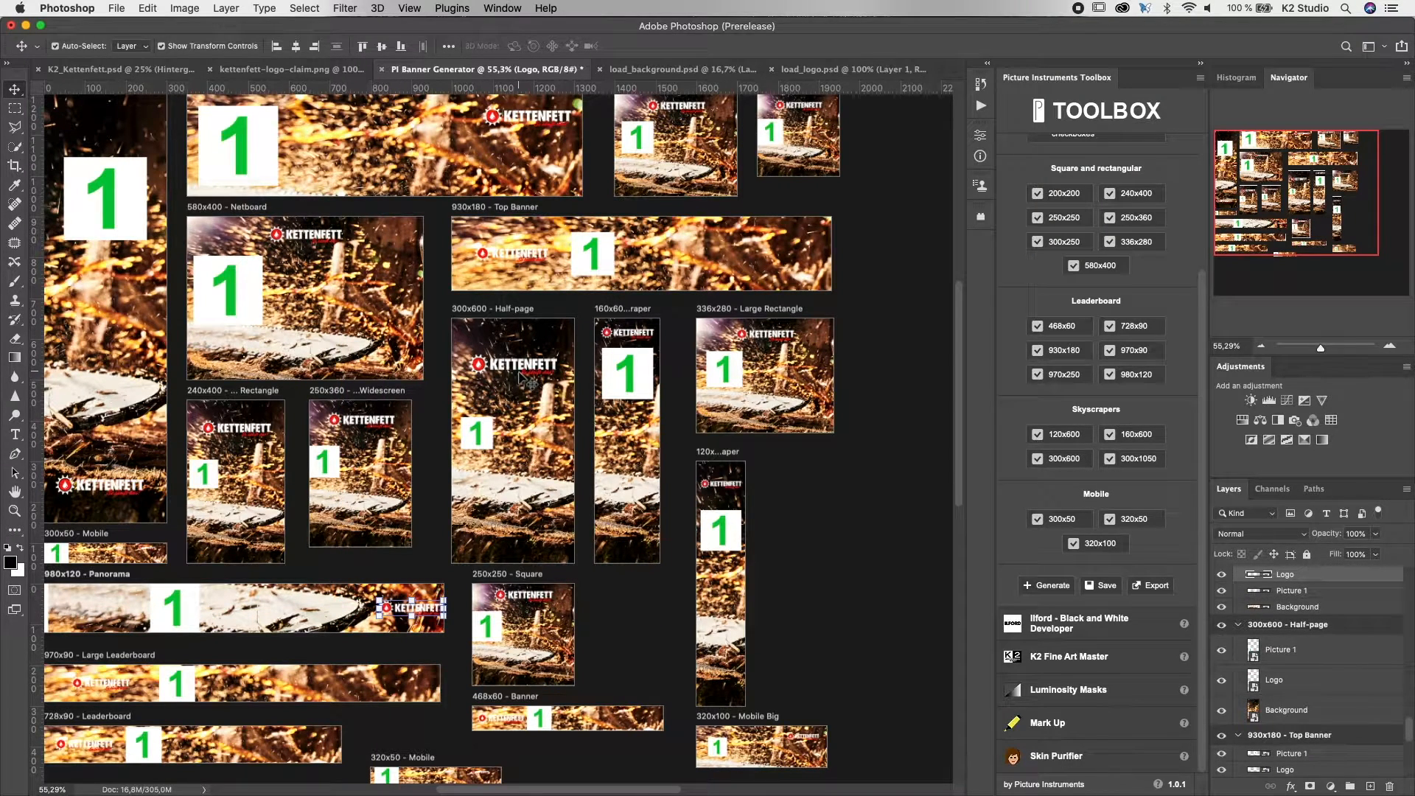
{"action": "mouse_move", "coordinate": [1011, 523]}
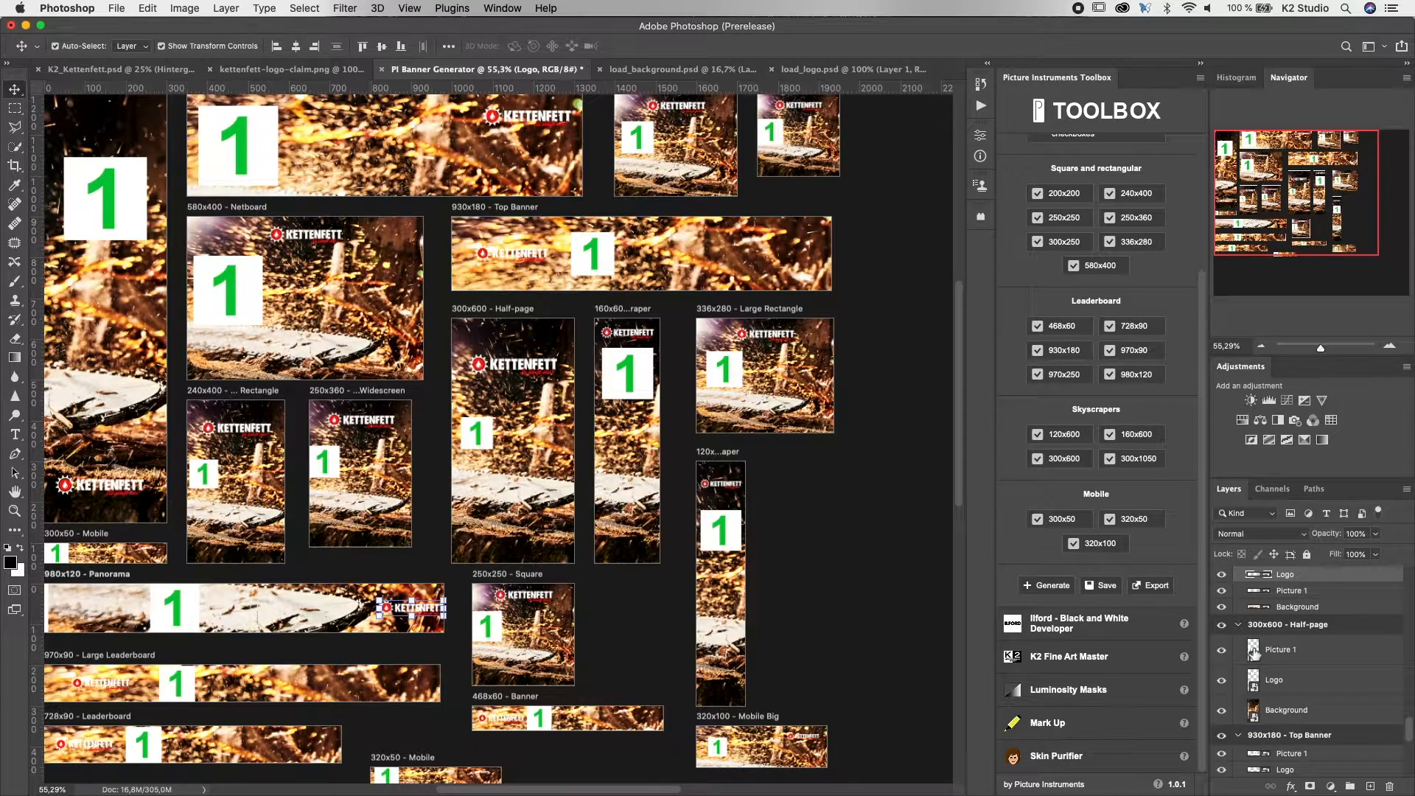
- Open the Picture 1 smart object as load_pic1.psd for editing
{"action": "left_click", "coordinate": [853, 69]}
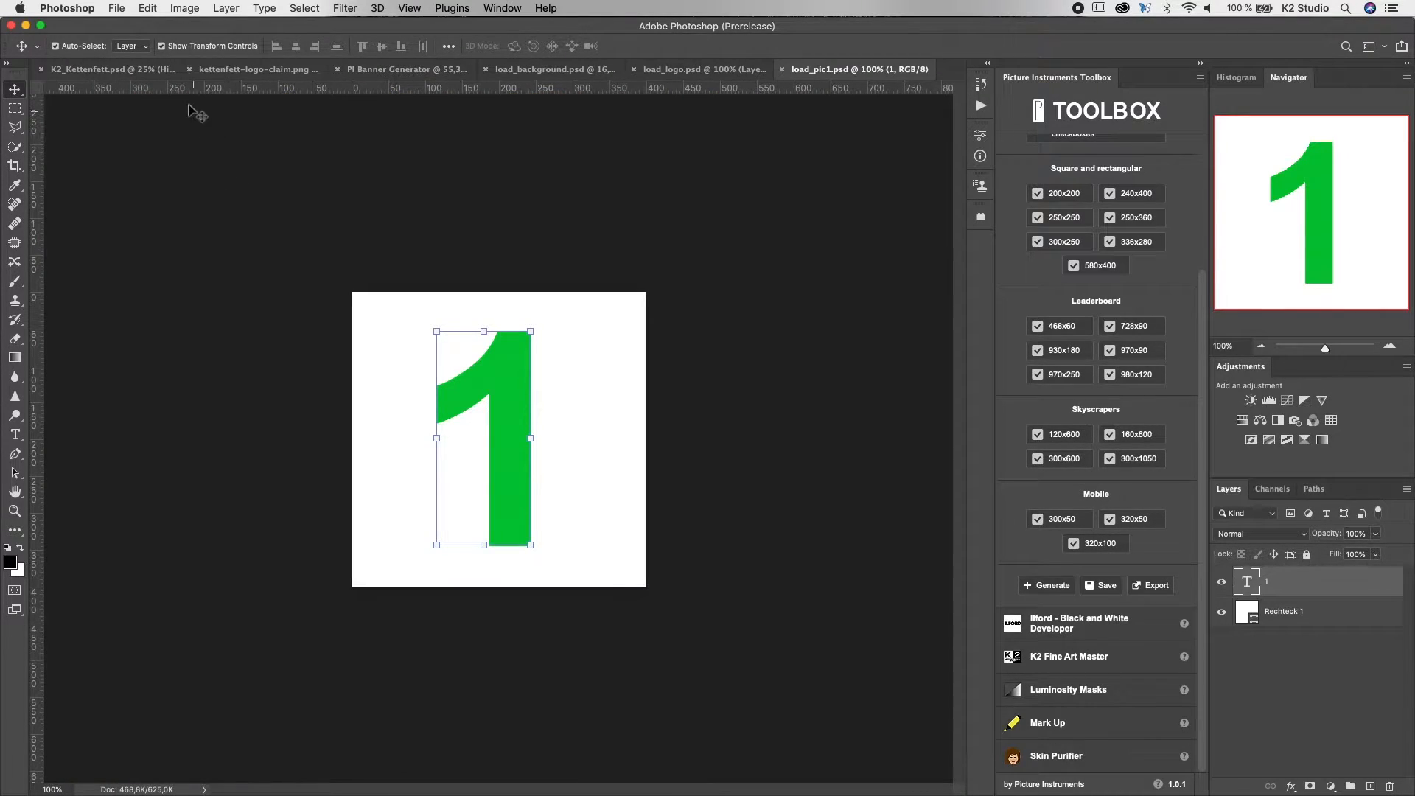
- Copy the cut-out bottle layer Ebene 1 into load_pic1.psd and save it
{"action": "left_click", "coordinate": [102, 70]}
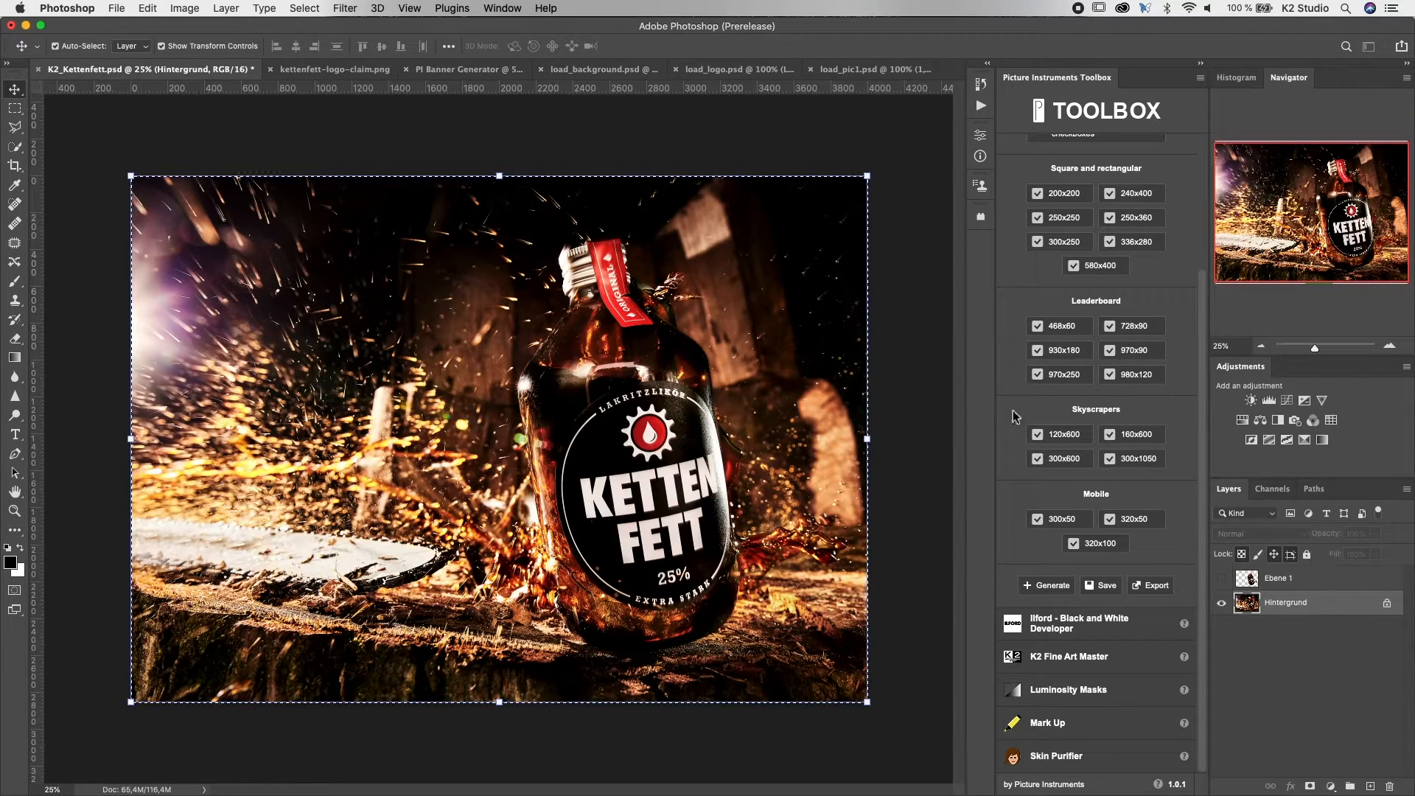
{"action": "left_click", "coordinate": [1221, 602]}
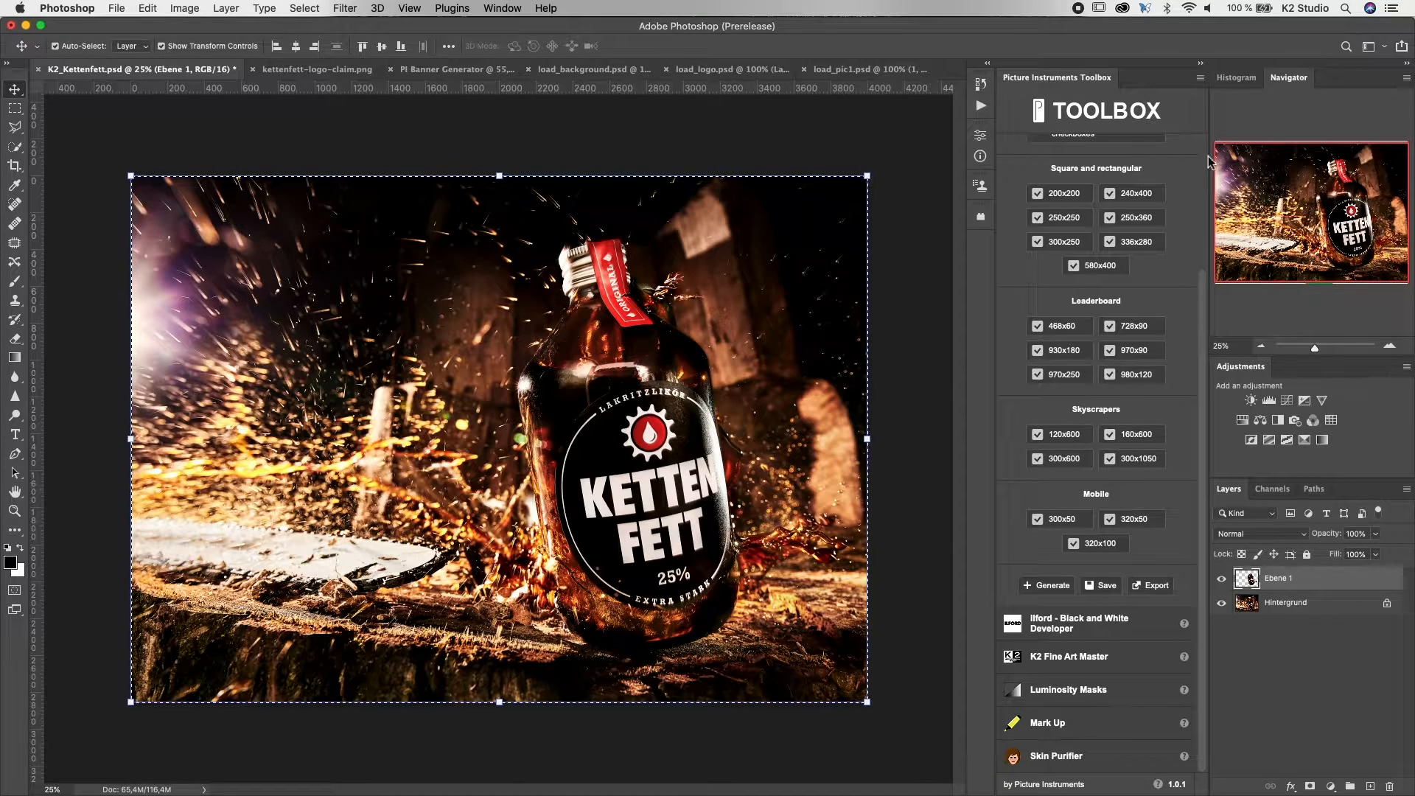
{"action": "left_click", "coordinate": [853, 68]}
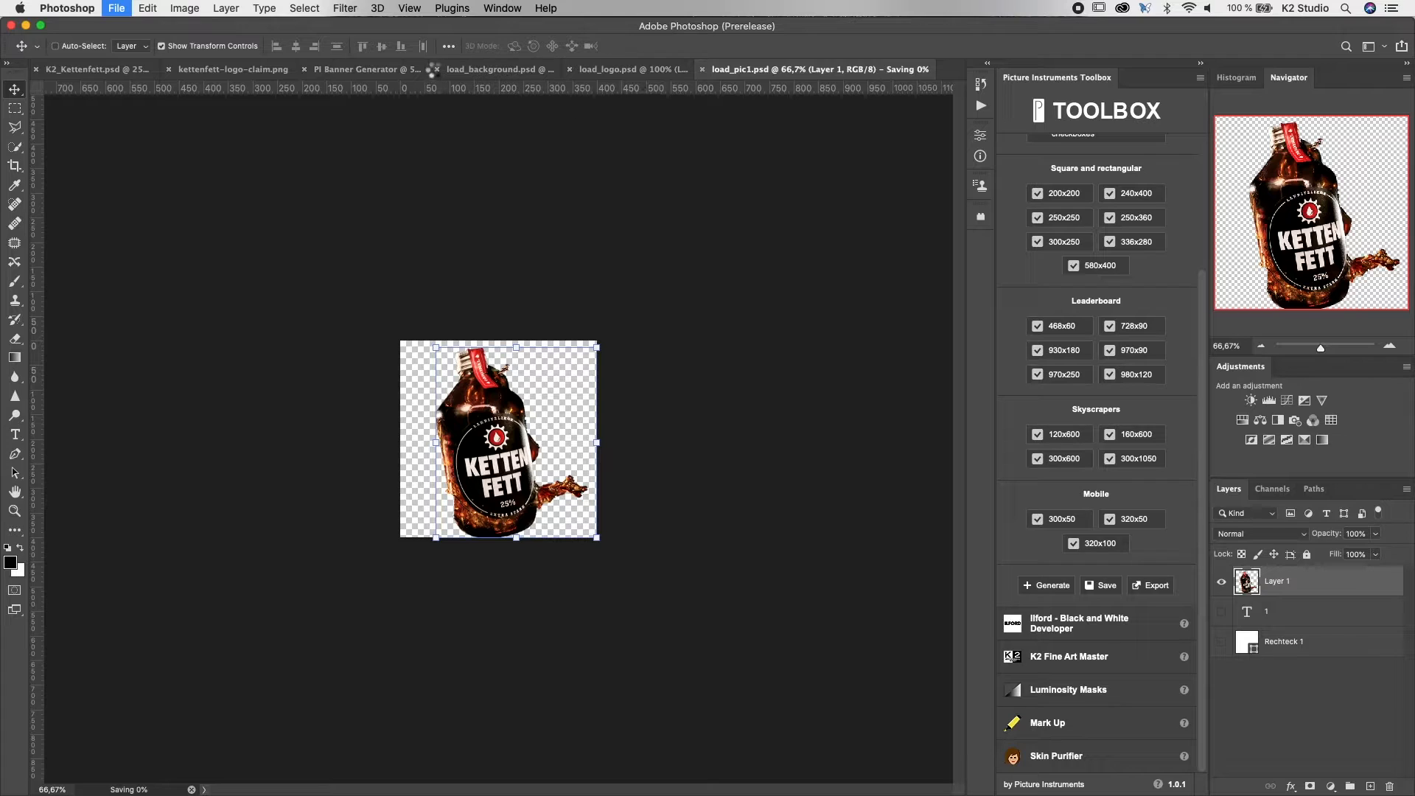
{"action": "left_click", "coordinate": [370, 69]}
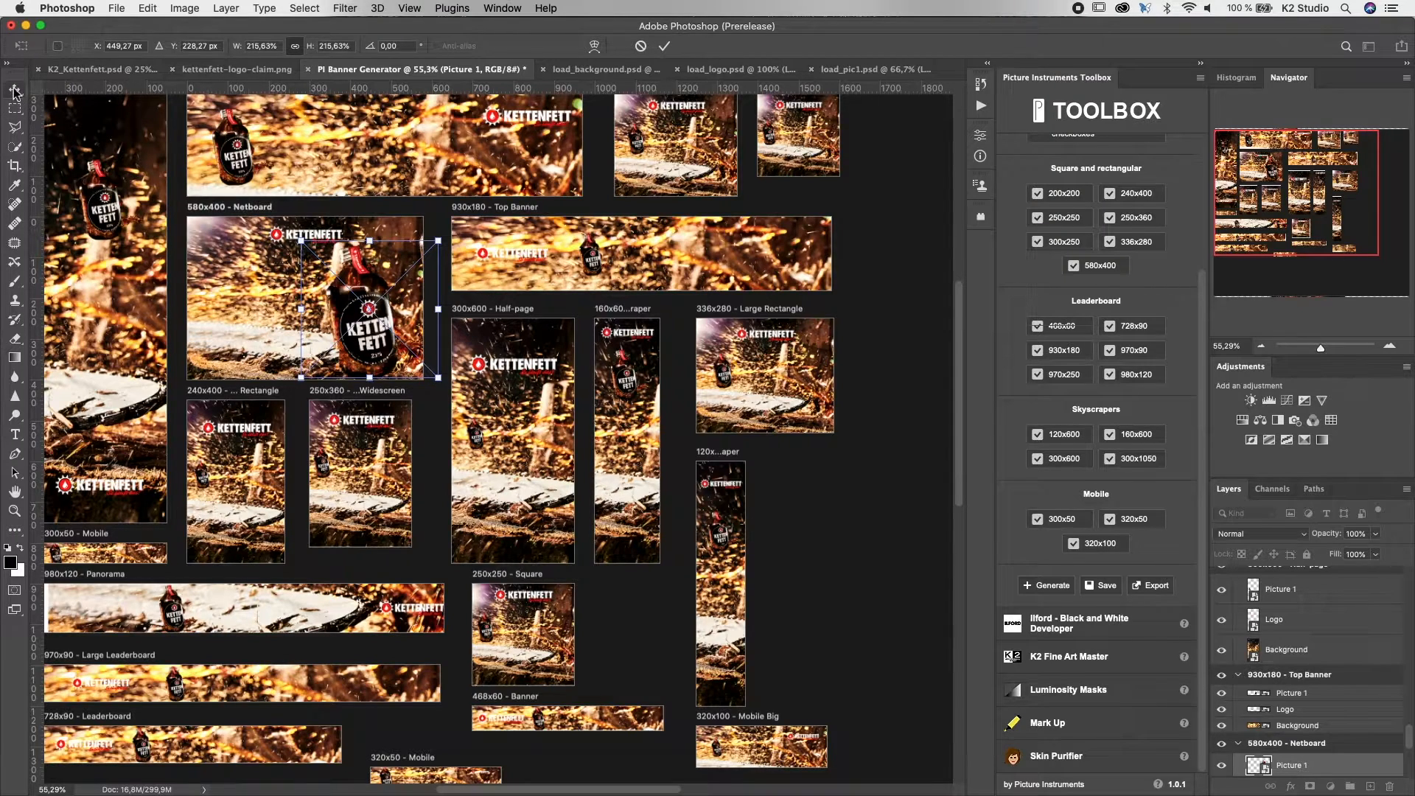
- Enlarge and commit the bottle and logo in the 580x400 Netboard artboard
{"action": "left_click", "coordinate": [15, 89]}
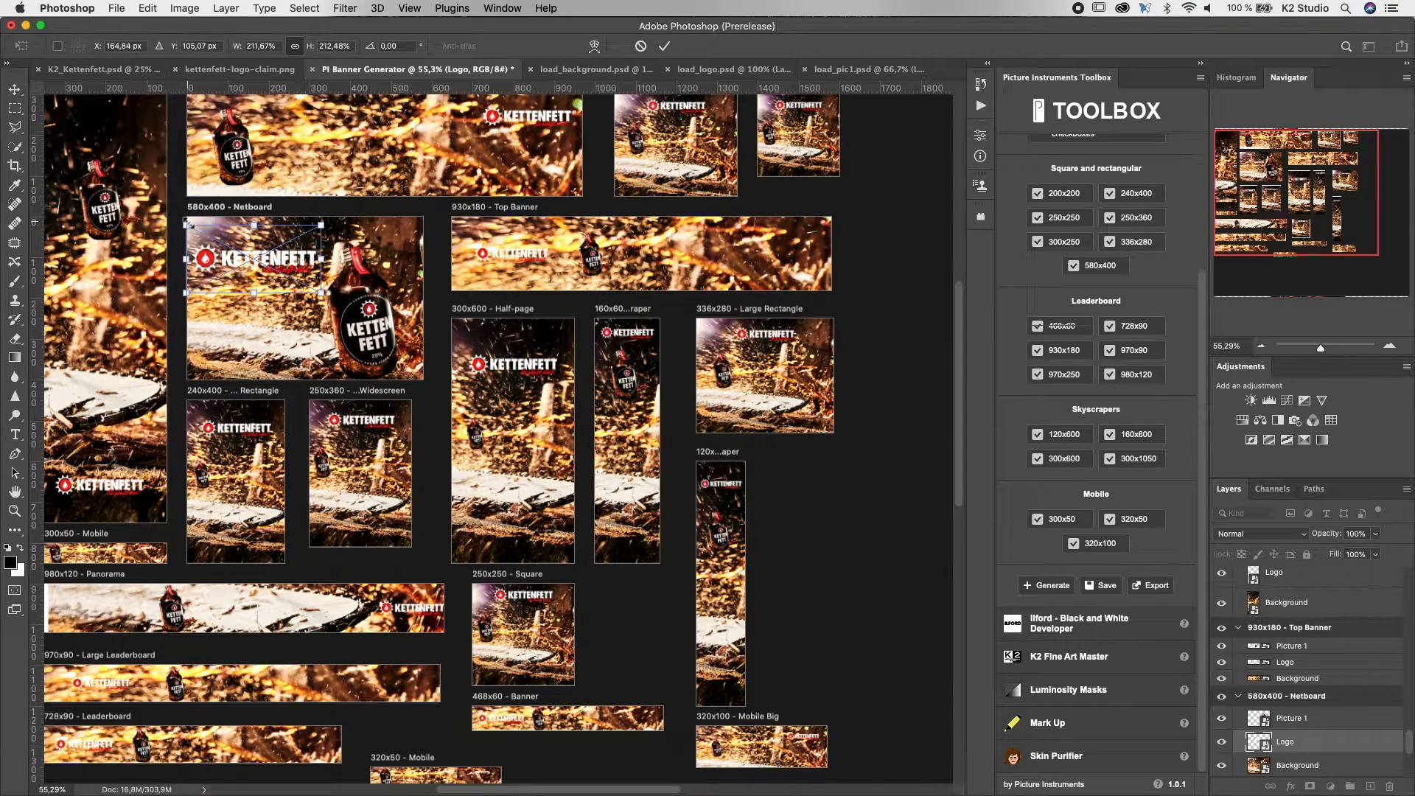
{"action": "left_click", "coordinate": [14, 97]}
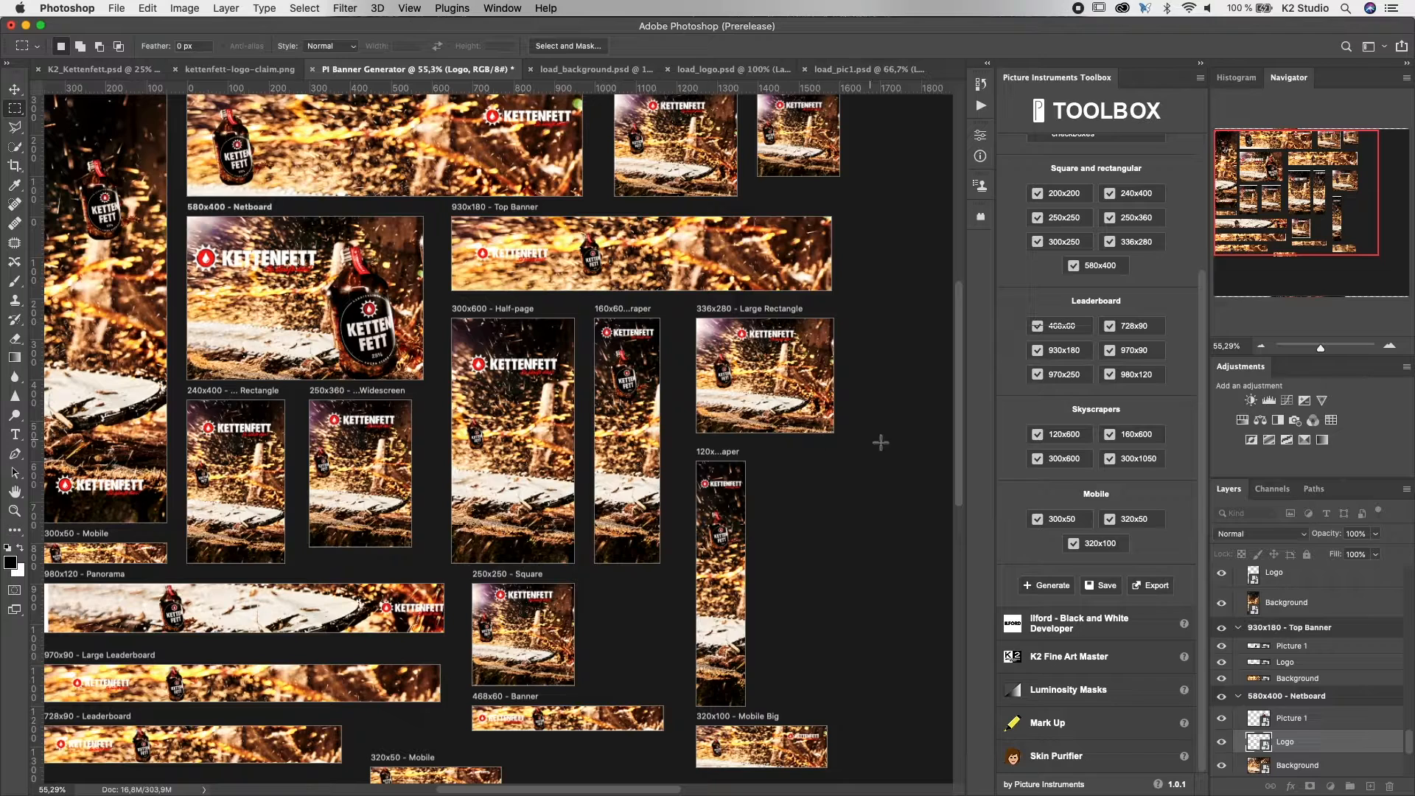
{"action": "mouse_move", "coordinate": [1088, 568]}
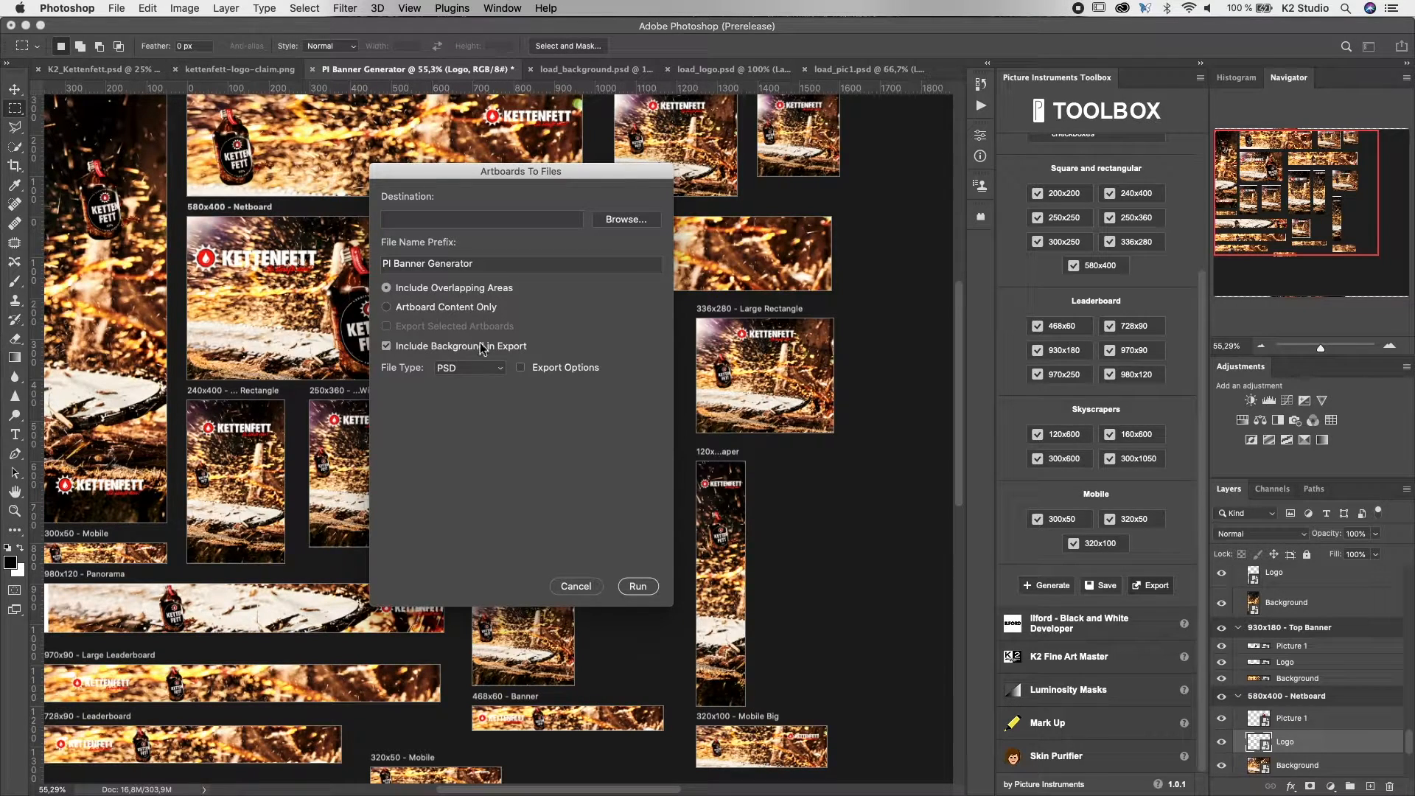
- Run Artboards To Files as JPEG into Desktop > Kettenfett_Banner
{"action": "left_click", "coordinate": [467, 367]}
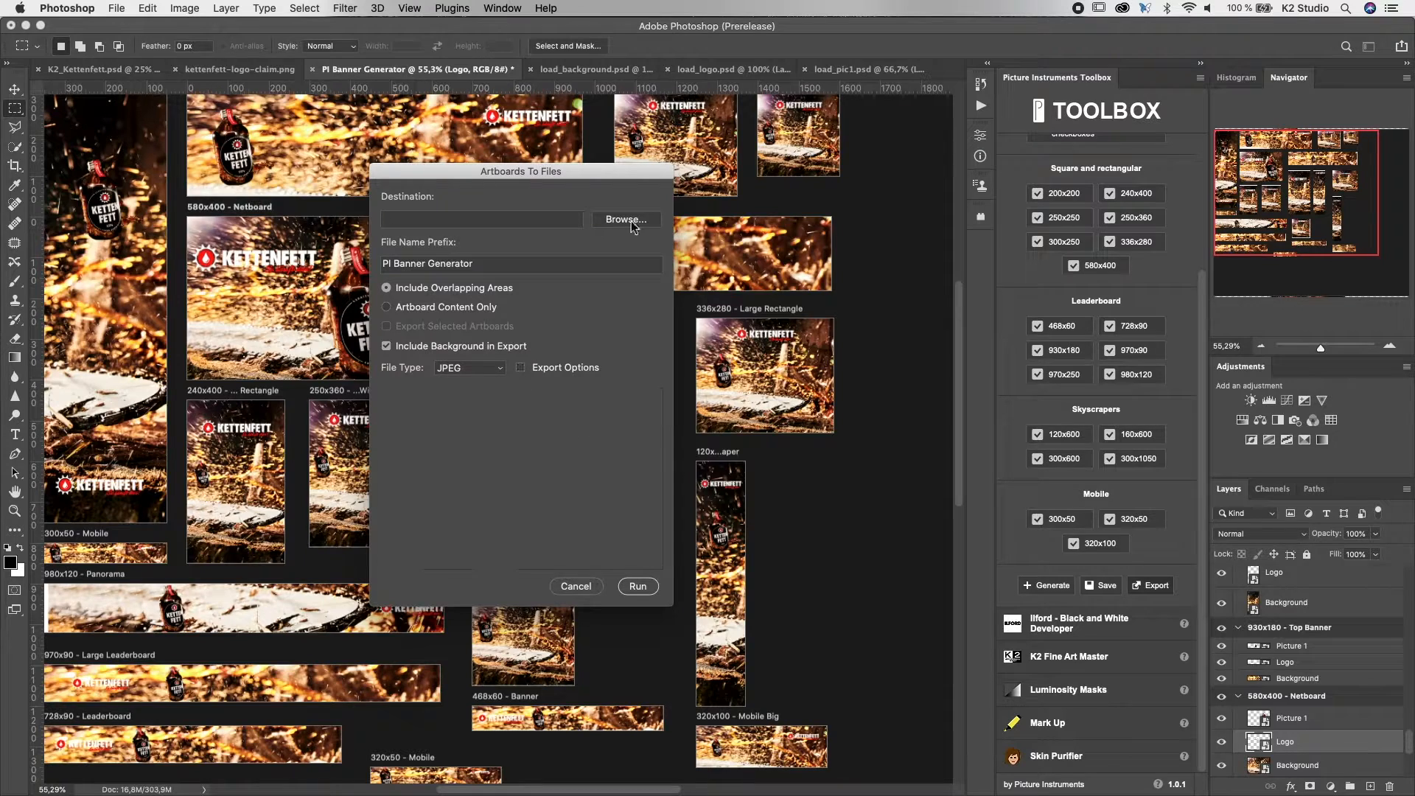
{"action": "left_click", "coordinate": [624, 219]}
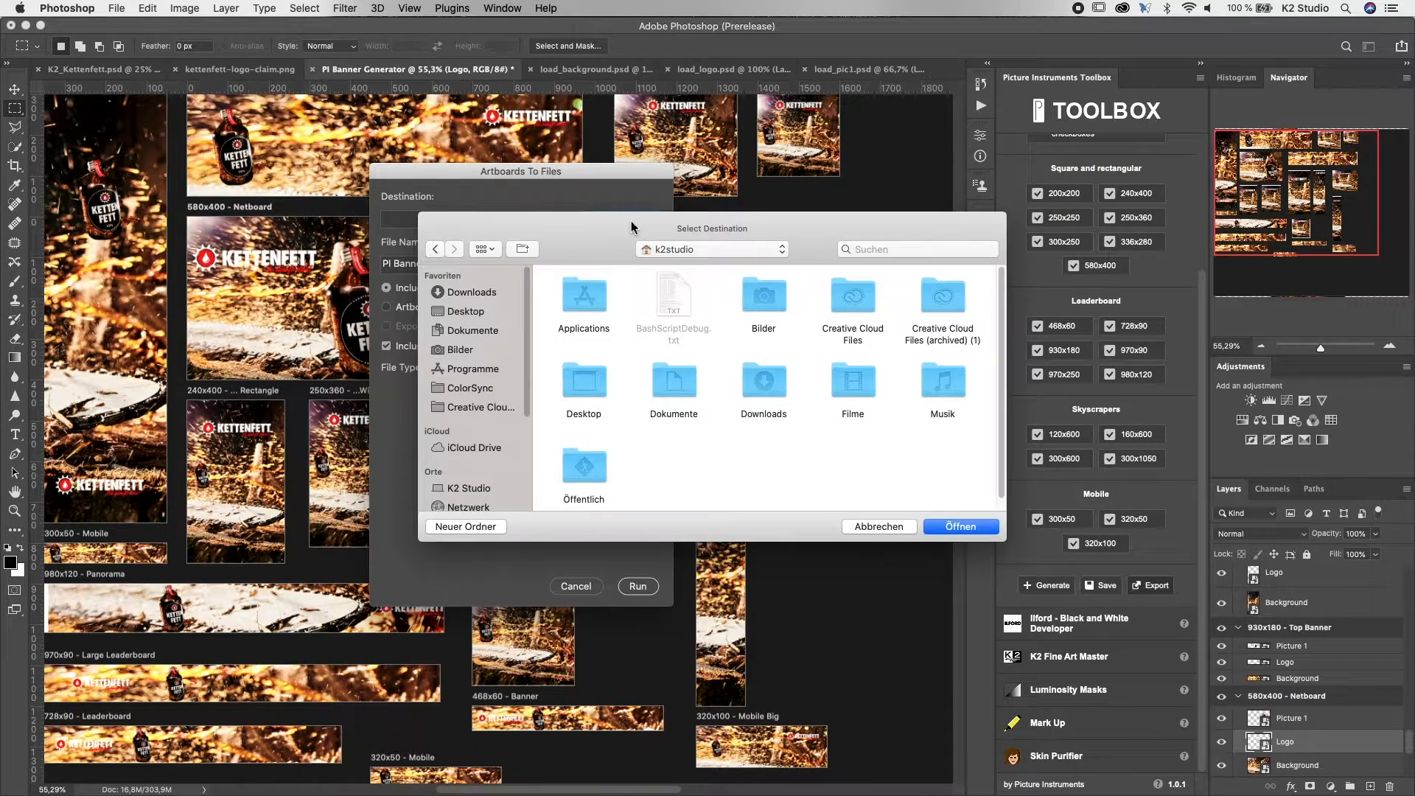
{"action": "left_click", "coordinate": [462, 311]}
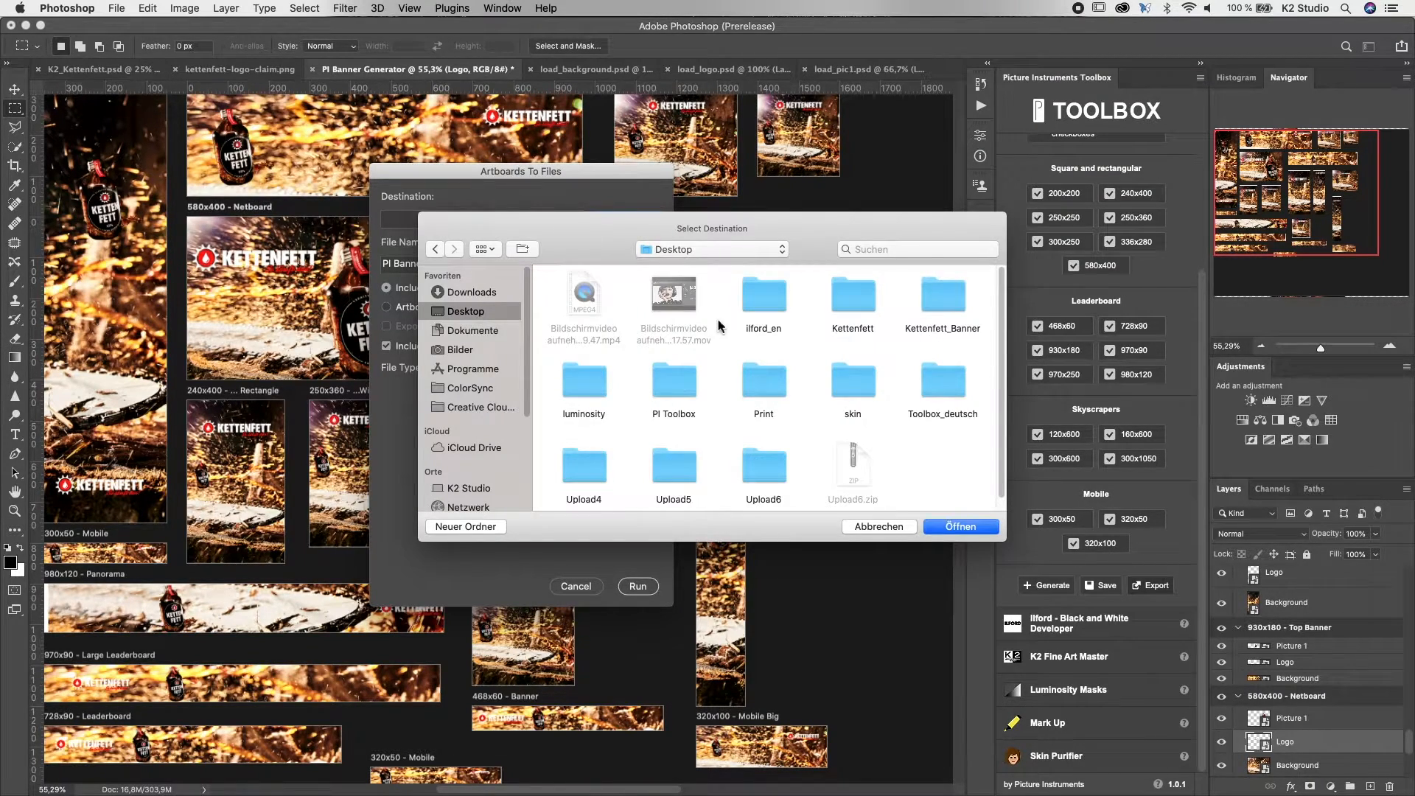
{"action": "left_click", "coordinate": [941, 295]}
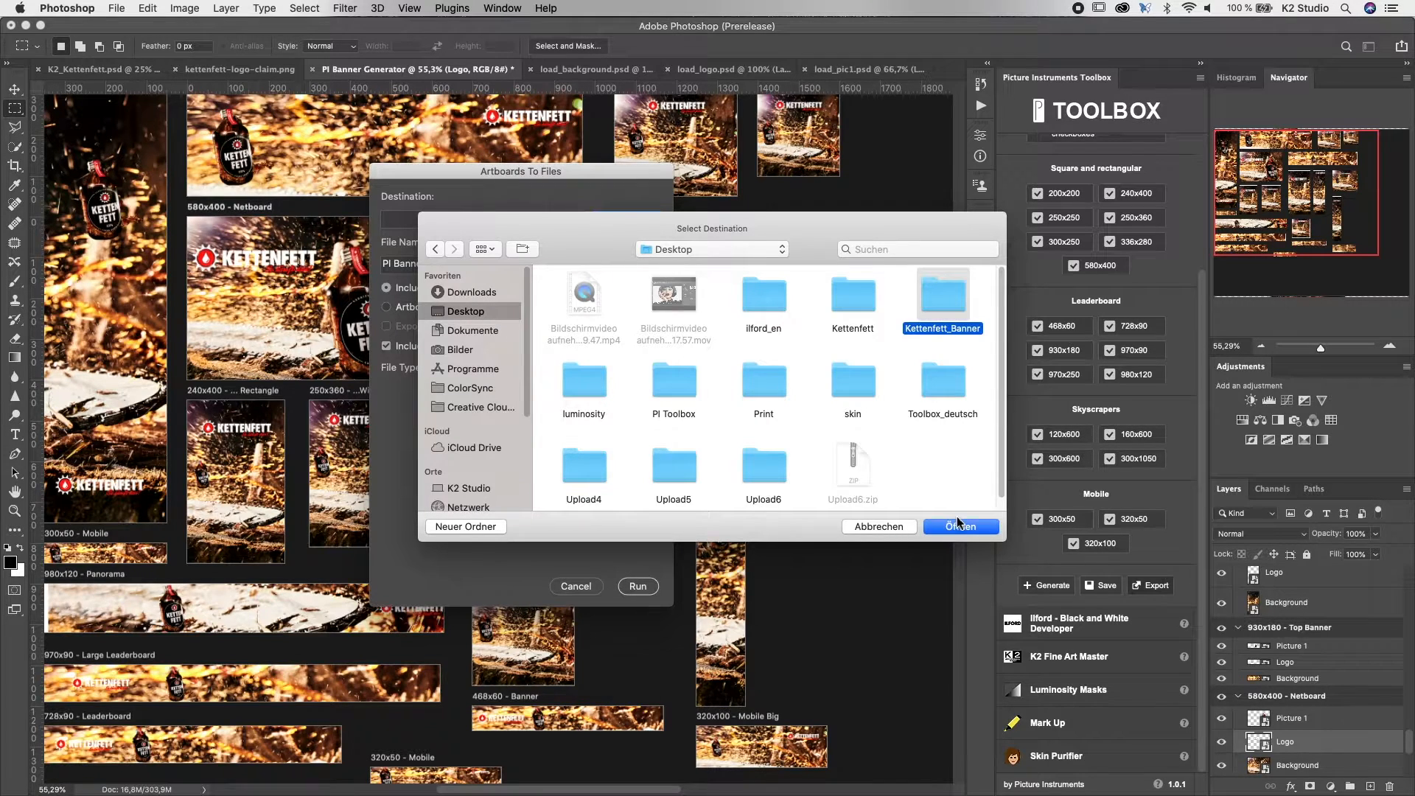
{"action": "left_click", "coordinate": [960, 526]}
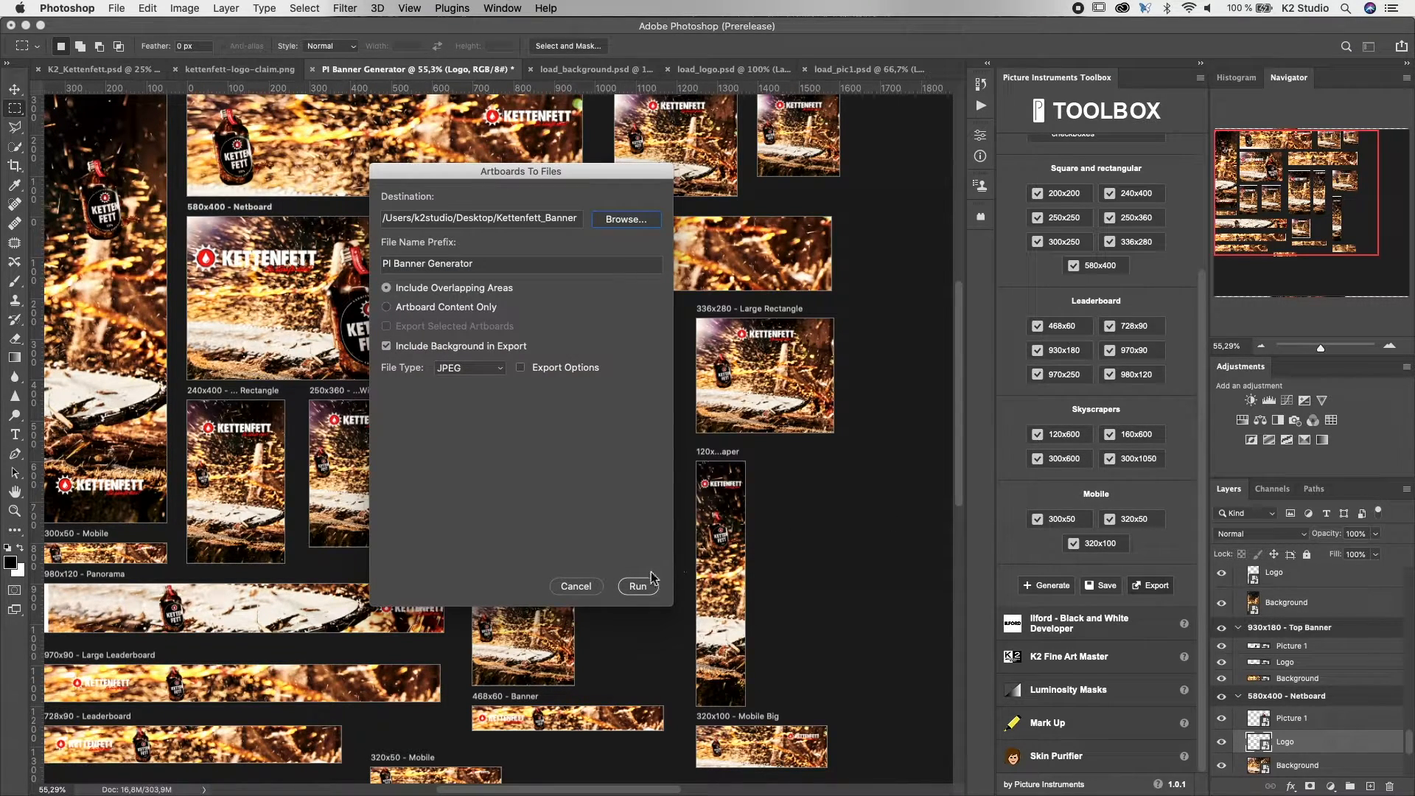
{"action": "left_click", "coordinate": [636, 586]}
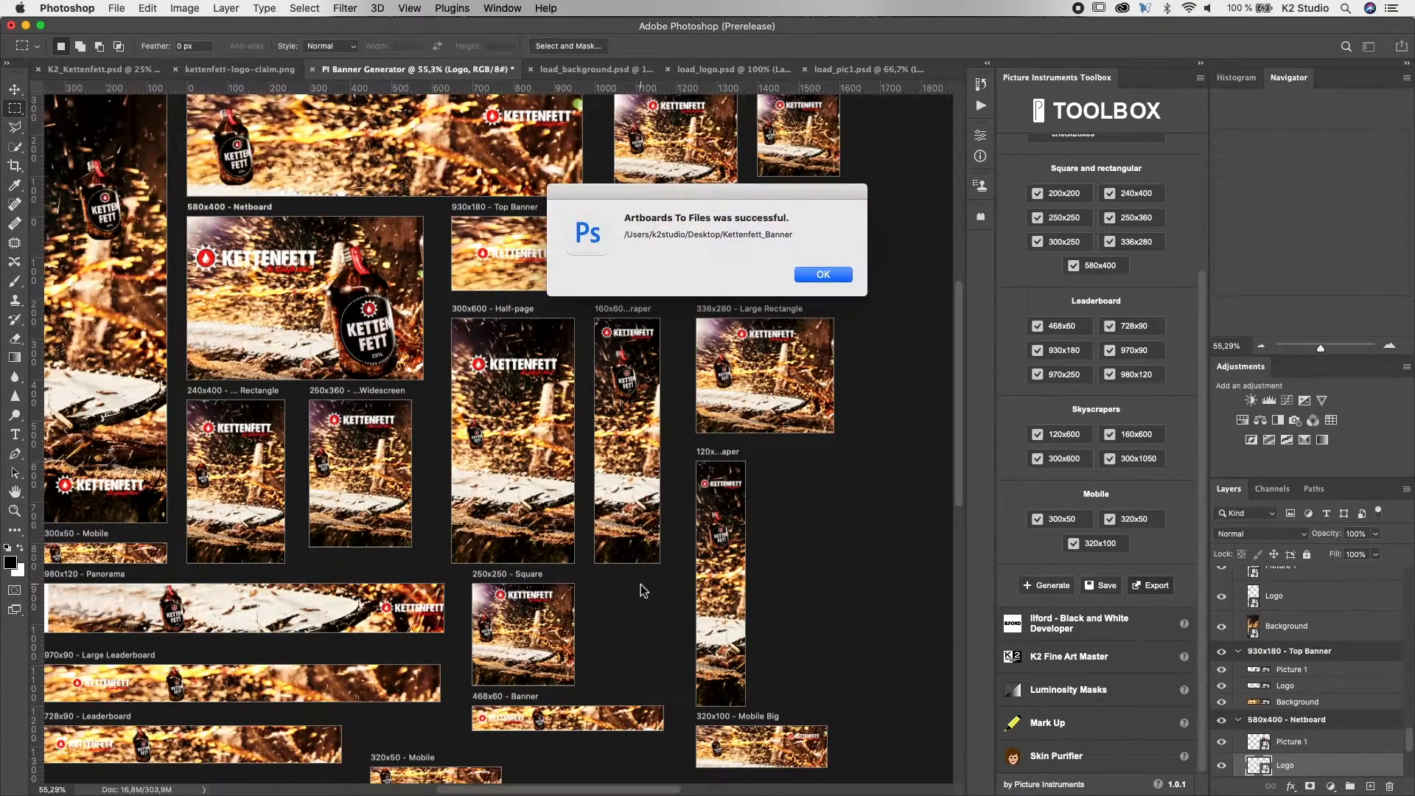
{"action": "mouse_move", "coordinate": [856, 337]}
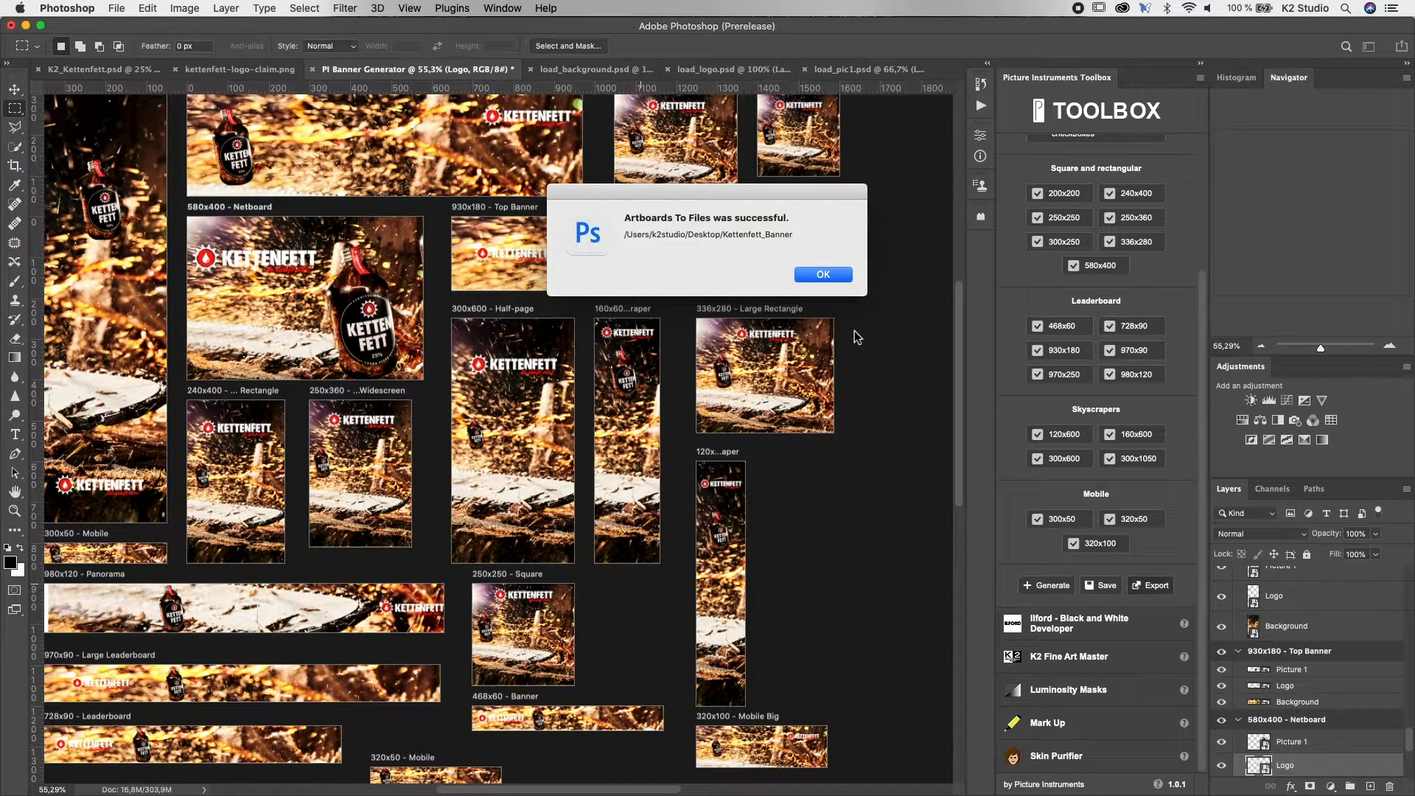
- Dismiss the 'Artboards To Files was successful' alert
{"action": "left_click", "coordinate": [820, 274]}
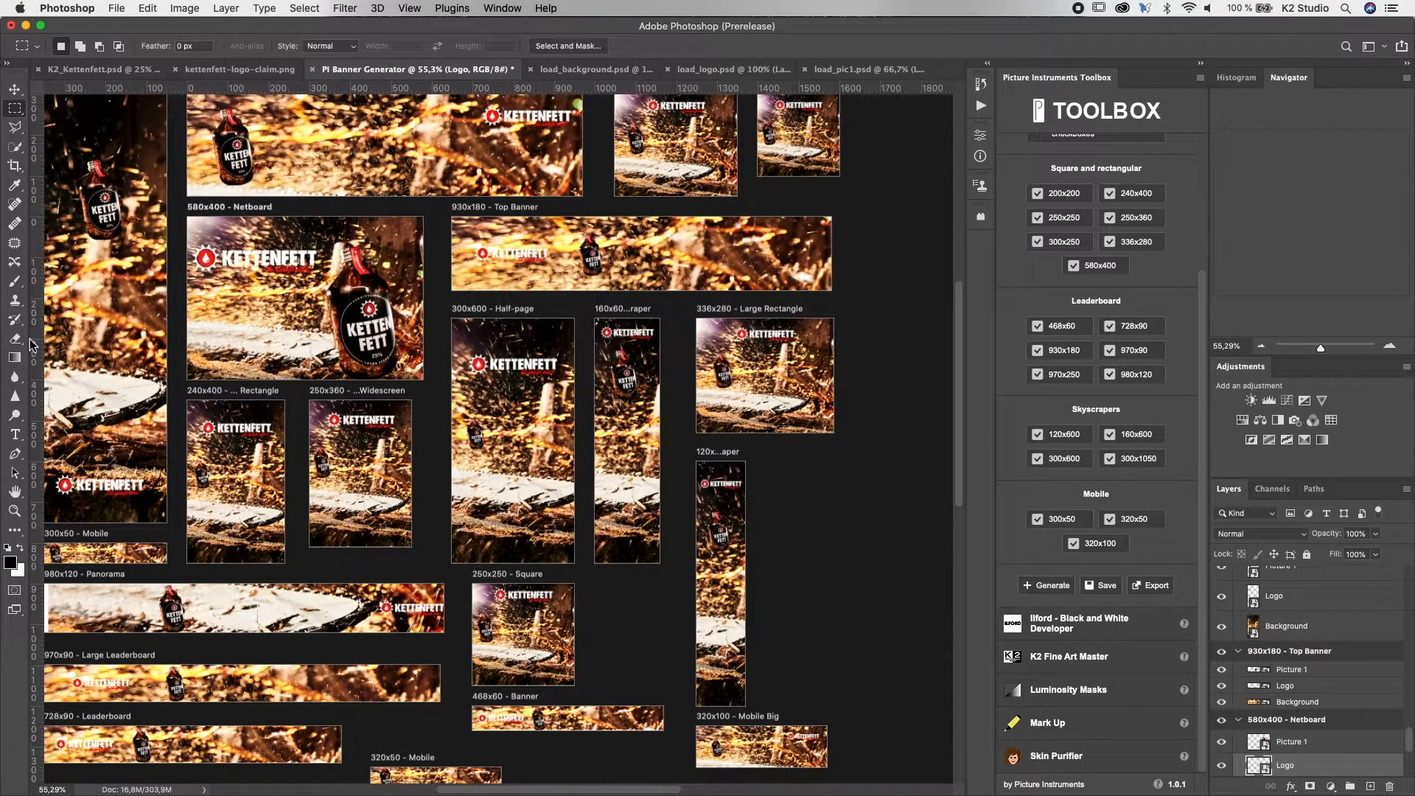
{"action": "left_click", "coordinate": [1289, 77]}
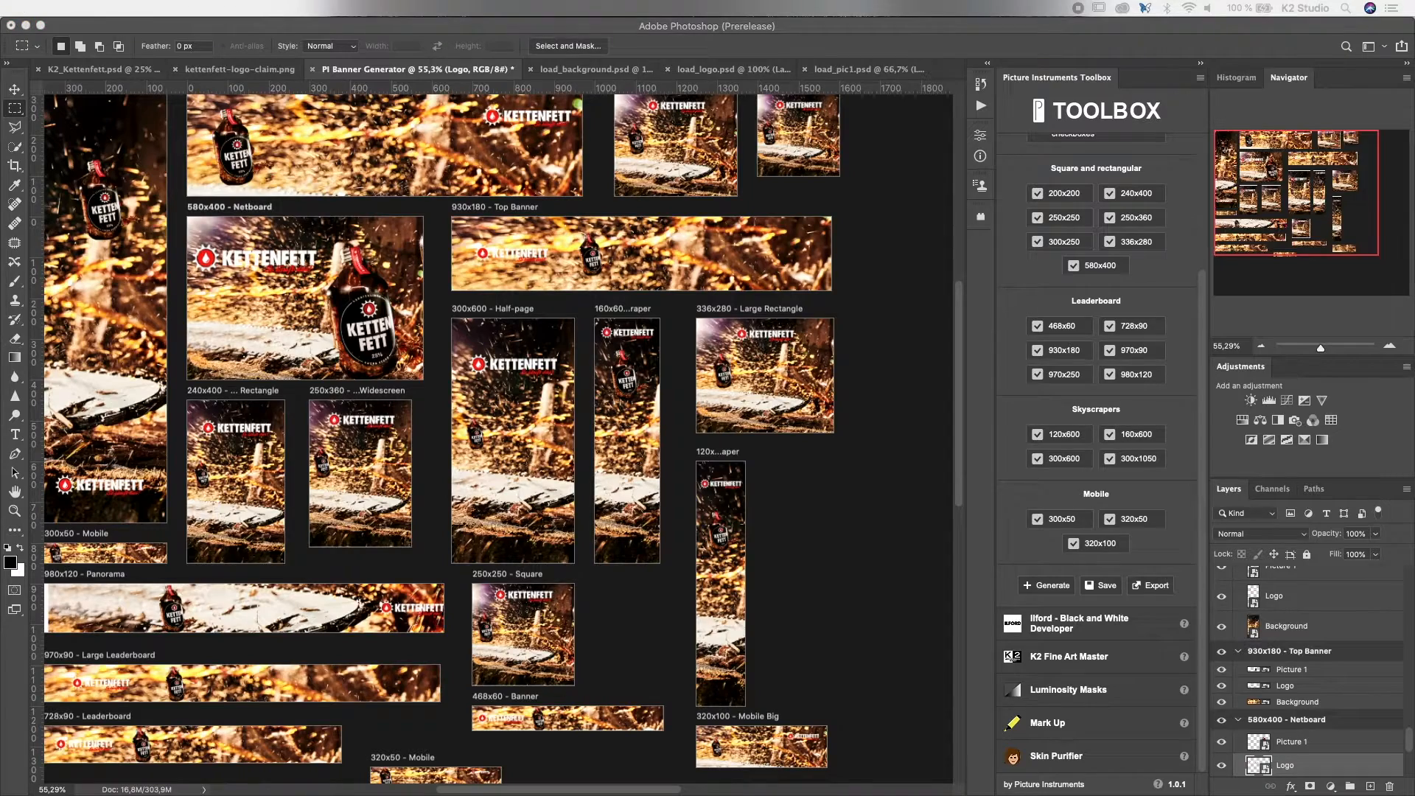